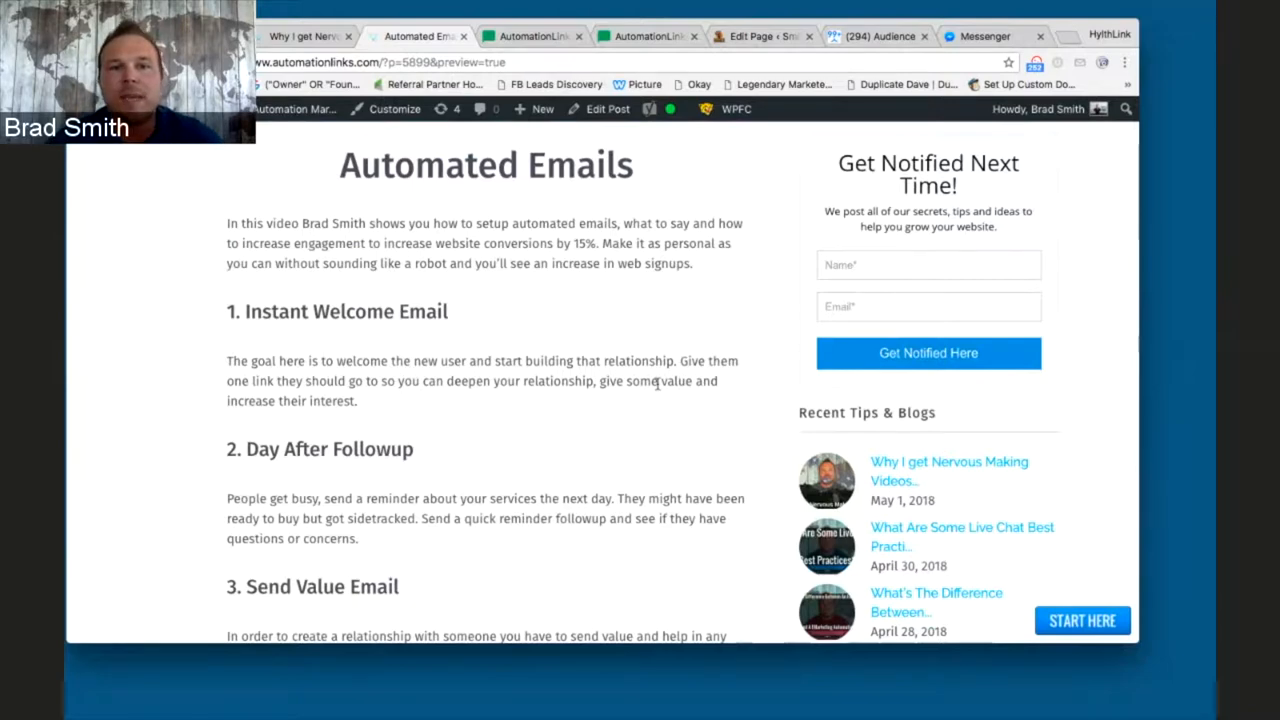
Bring the Complimentary 100 Clicks Demo signup form into view on the blog post page
scroll("down", 3)
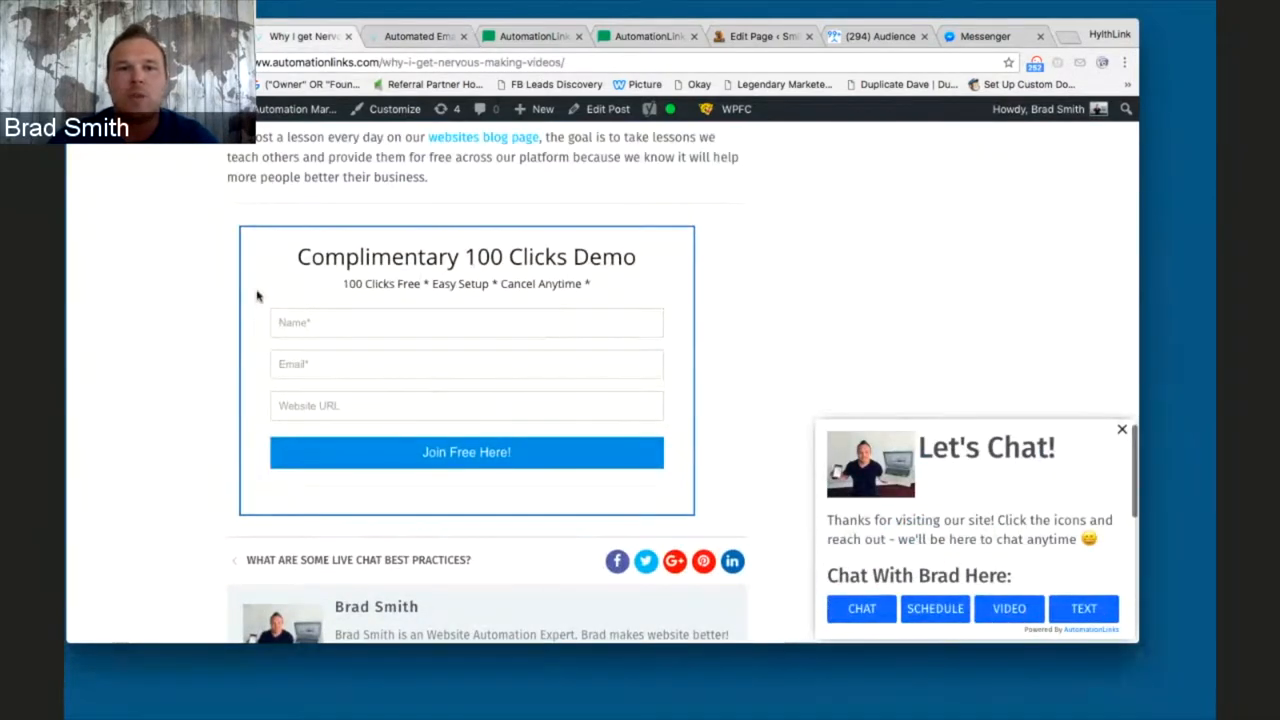
mouse_move(456, 330)
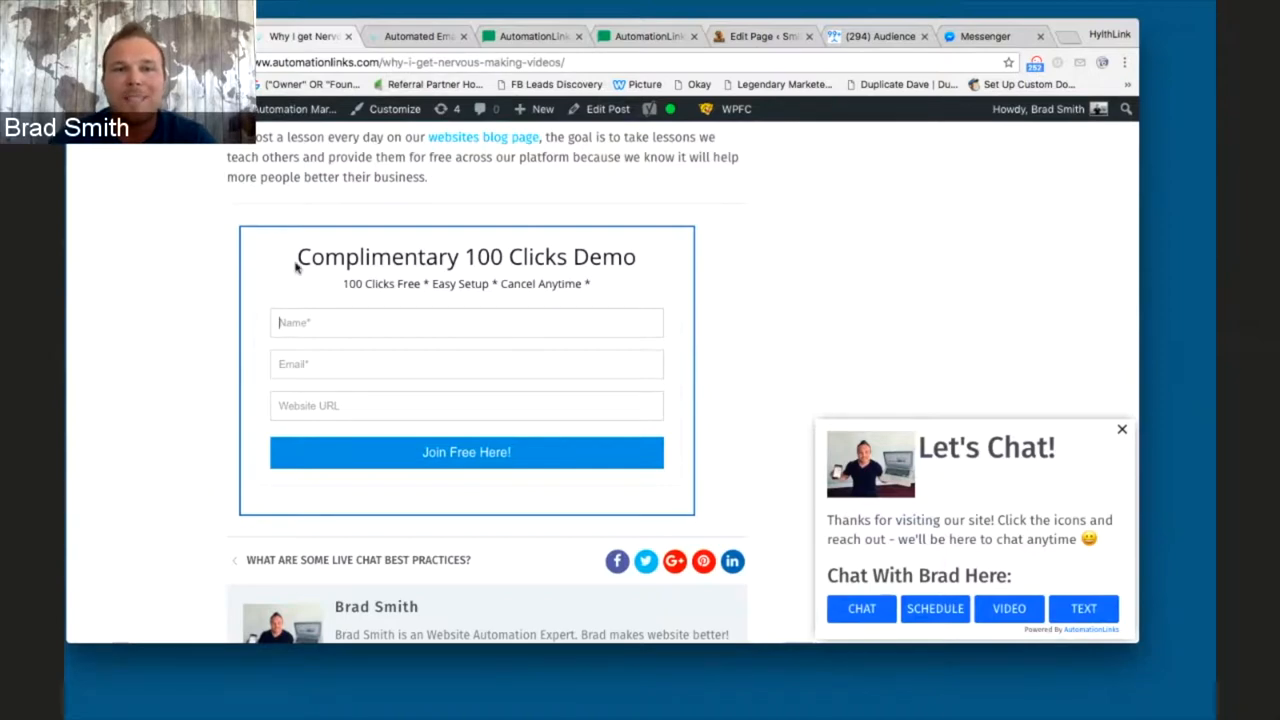
mouse_move(438, 262)
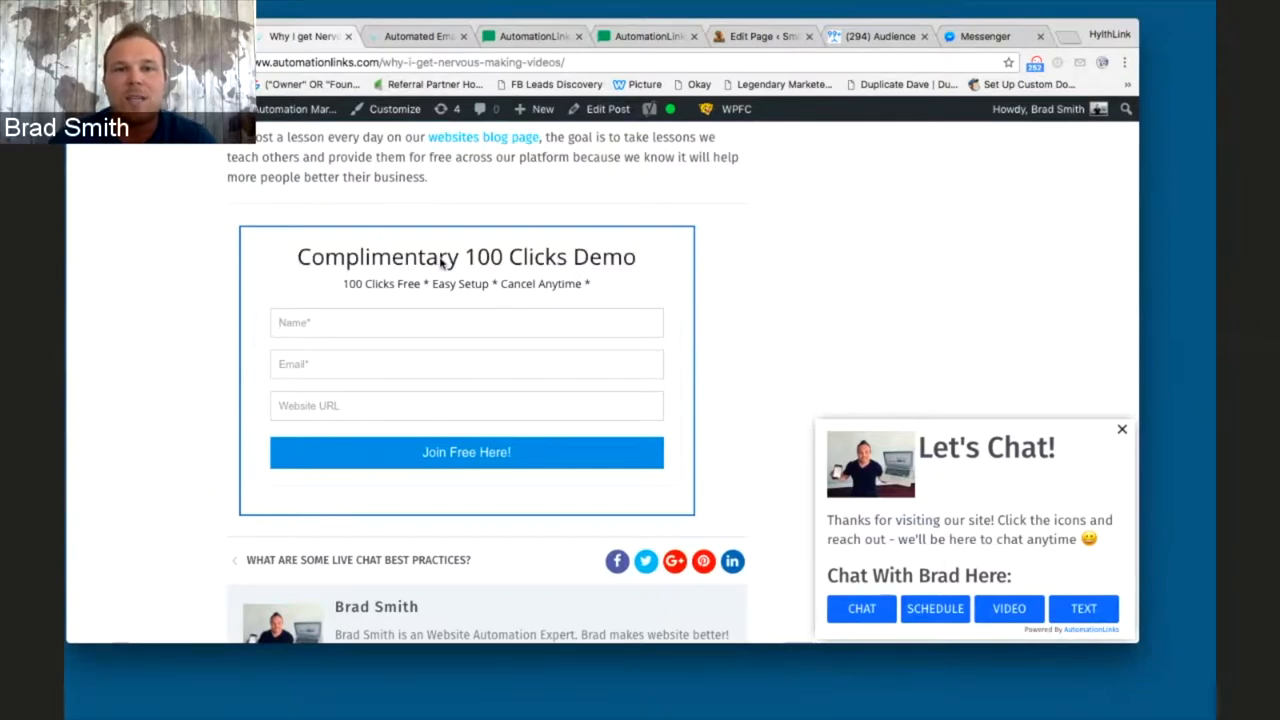
double_click(490, 256)
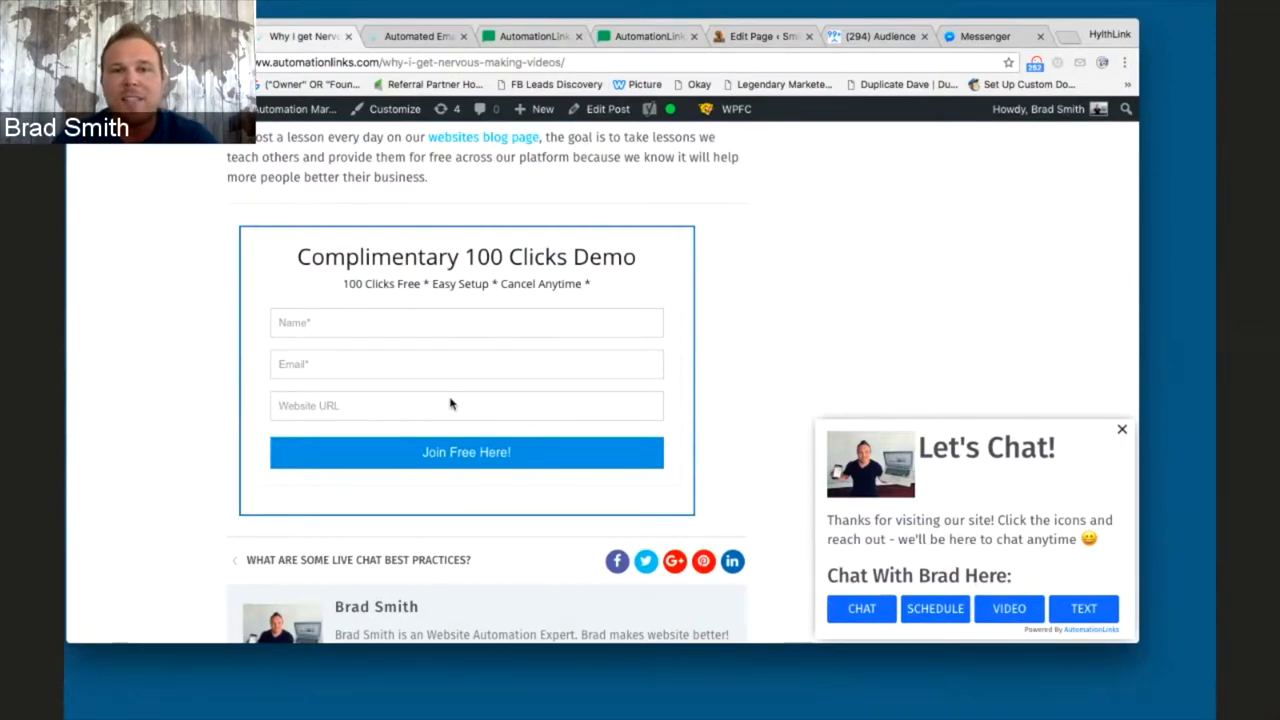
mouse_move(444, 358)
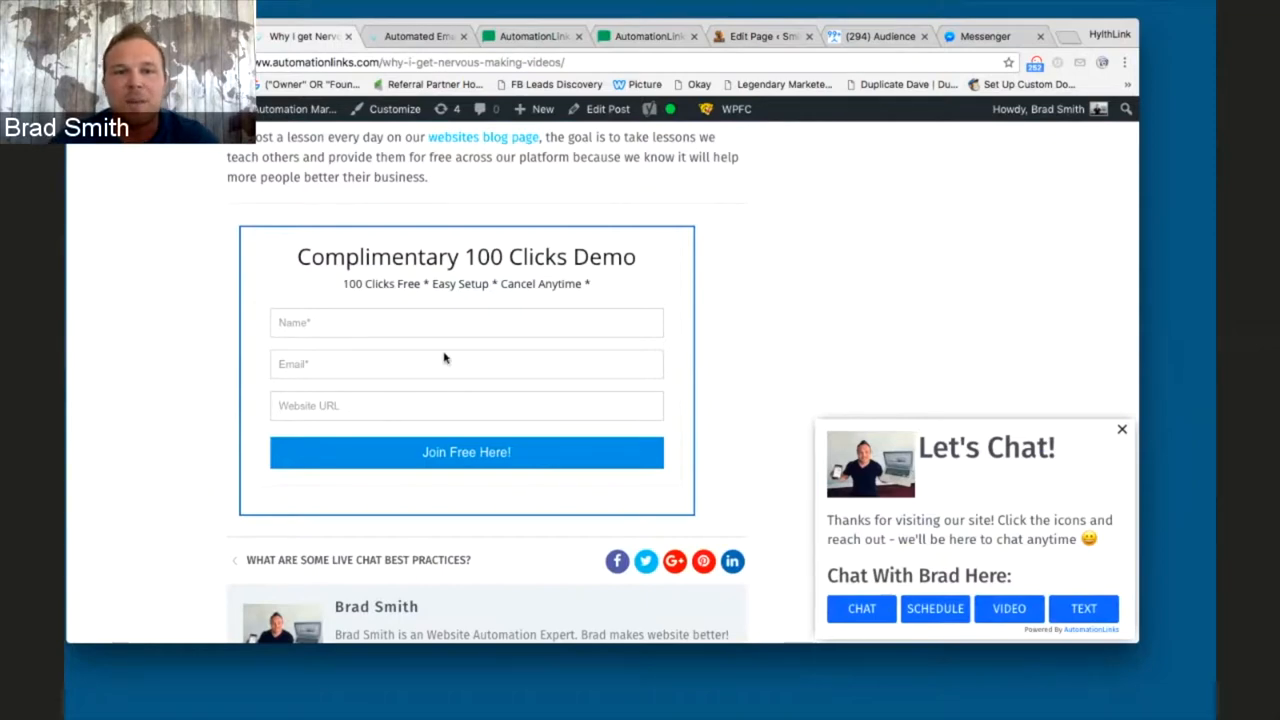
mouse_move(448, 414)
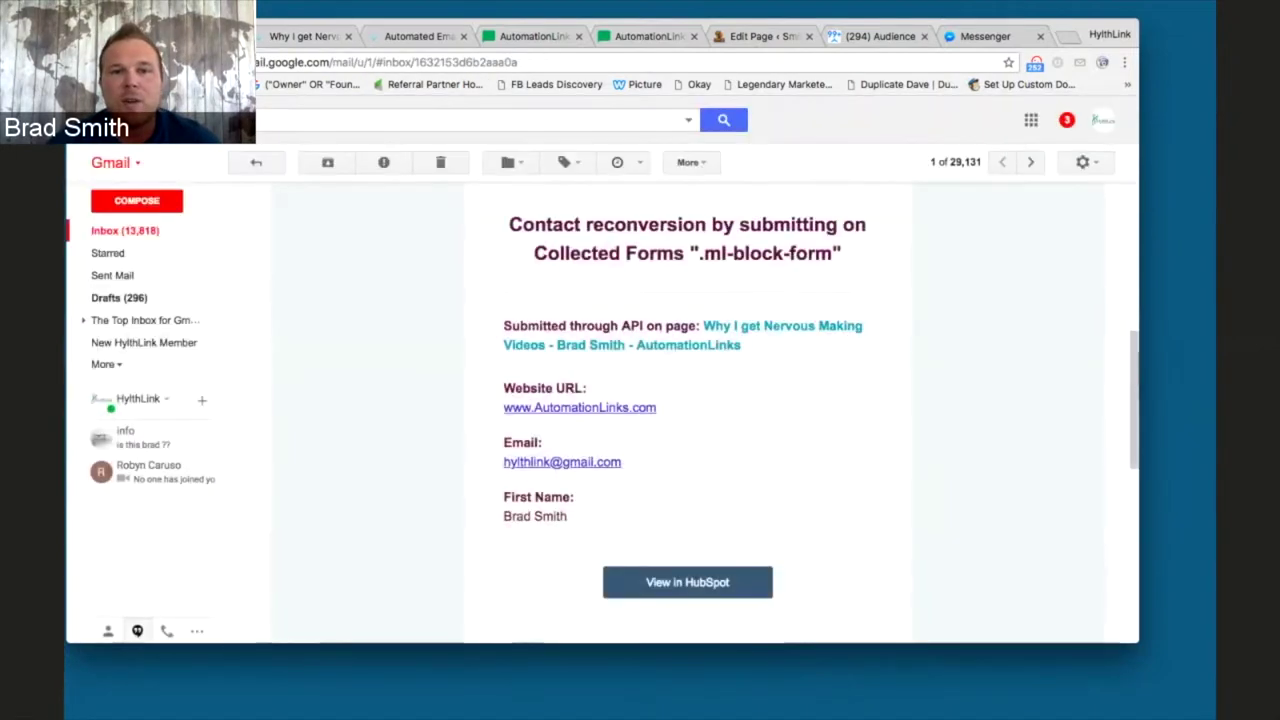
Scroll the HubSpot form-submission notification to show website URL, email and first name
scroll("up", 3)
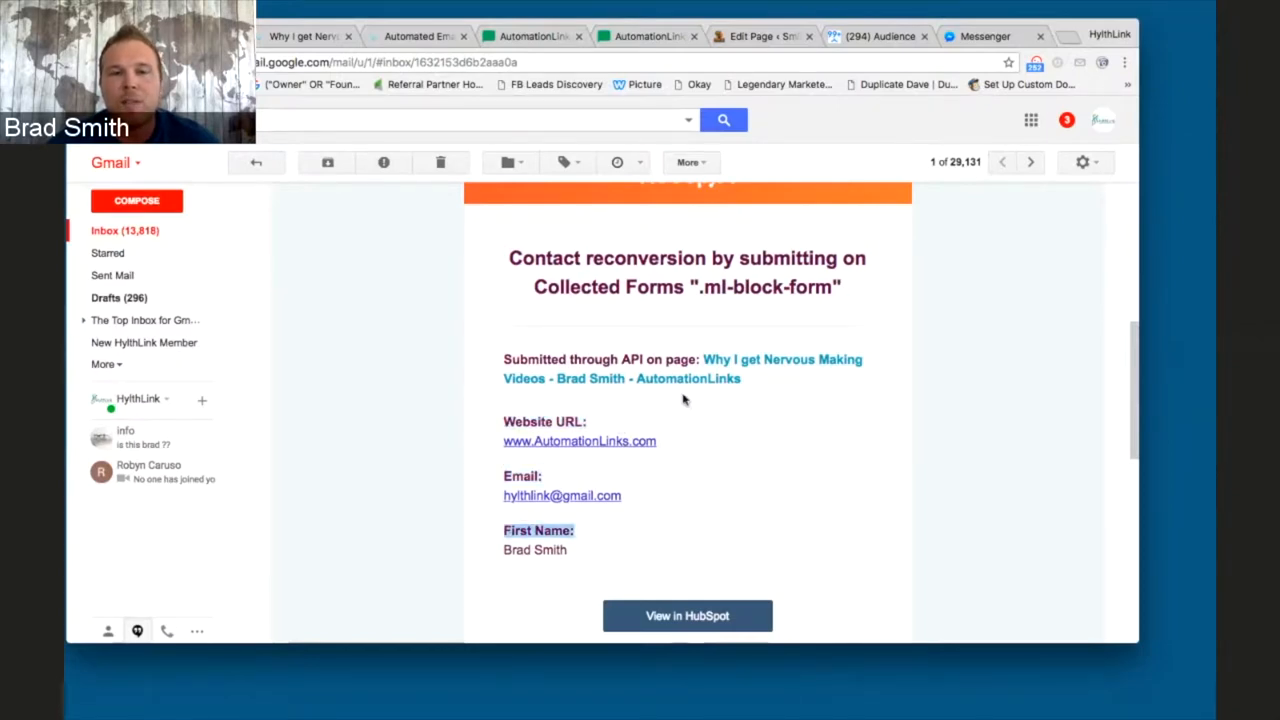
mouse_move(676, 388)
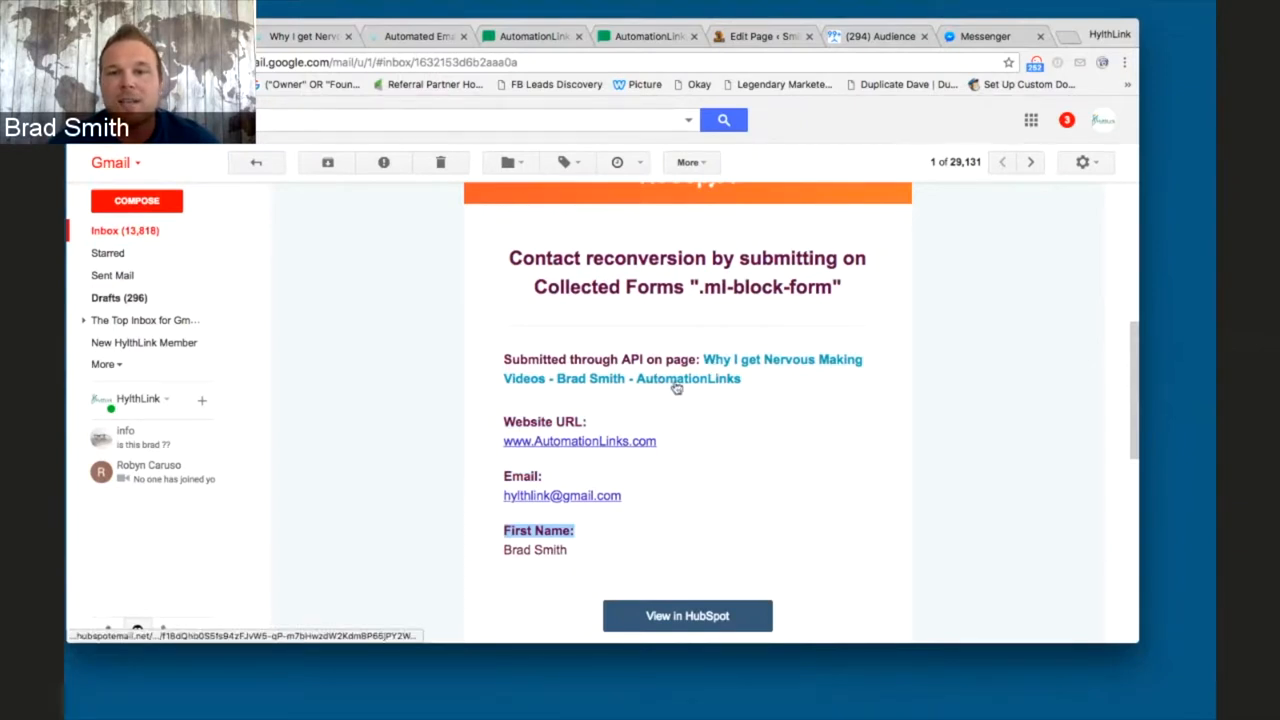
mouse_move(740, 368)
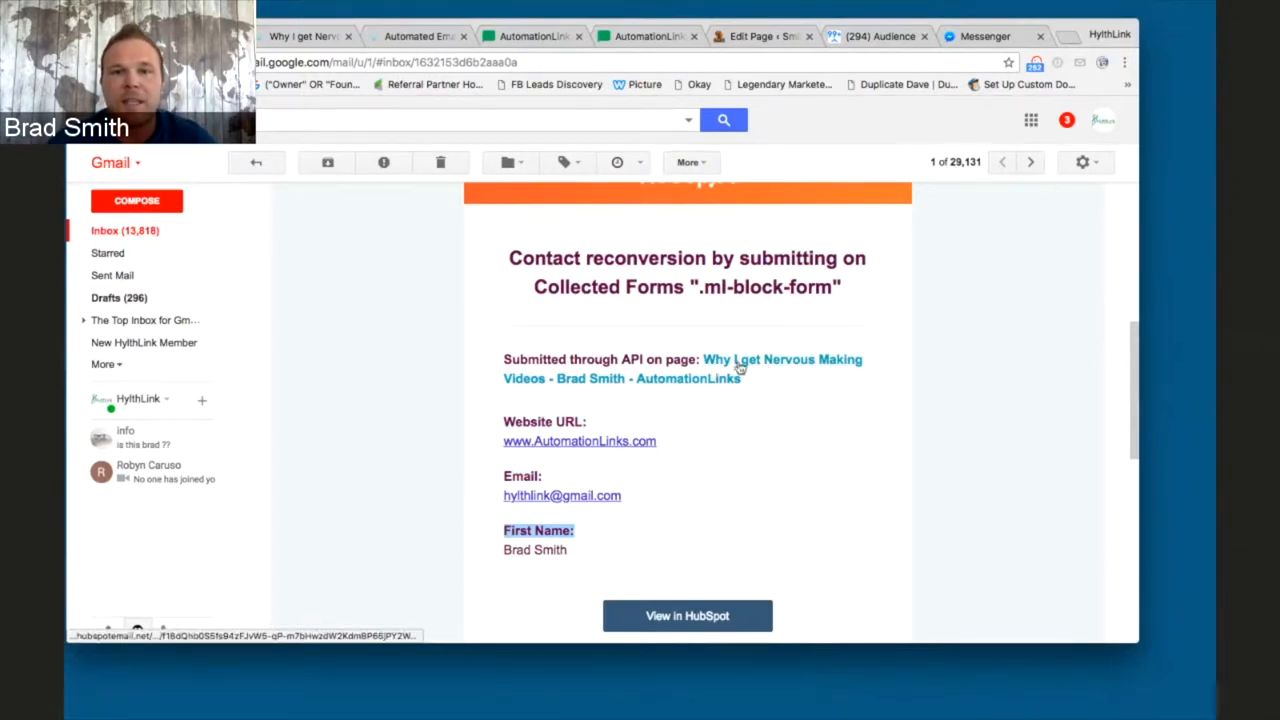
mouse_move(588, 390)
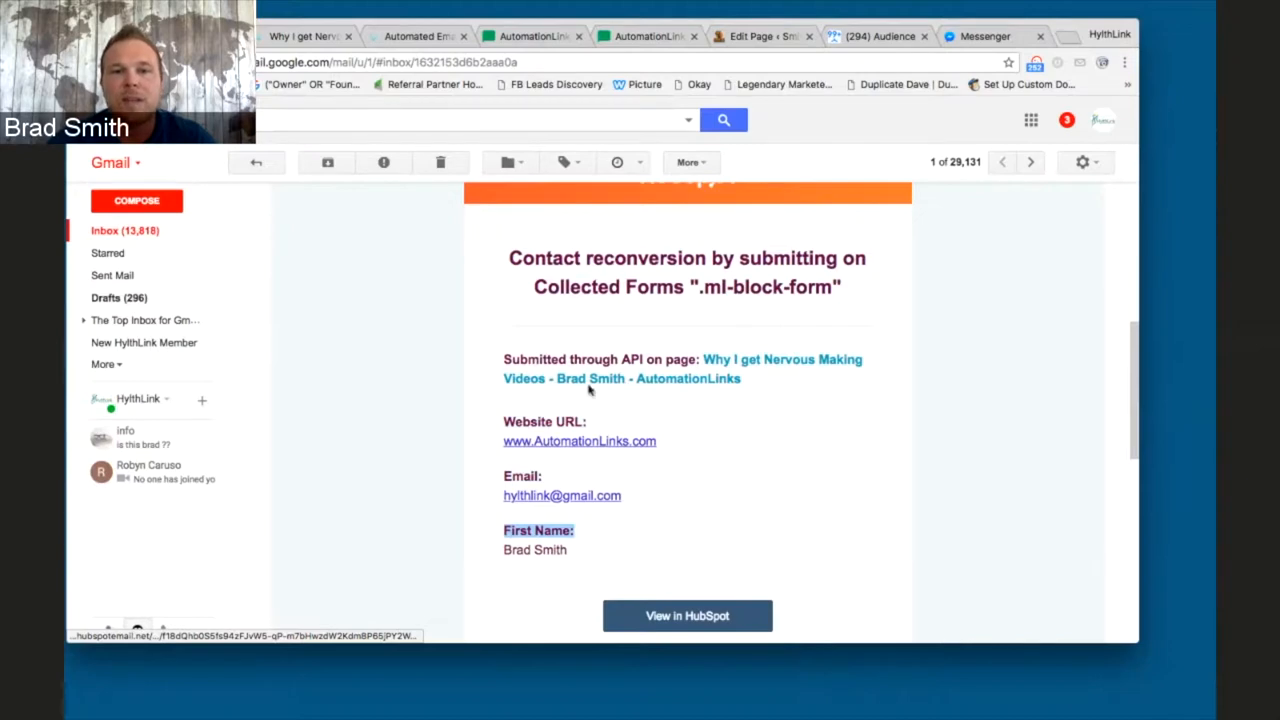
mouse_move(562, 476)
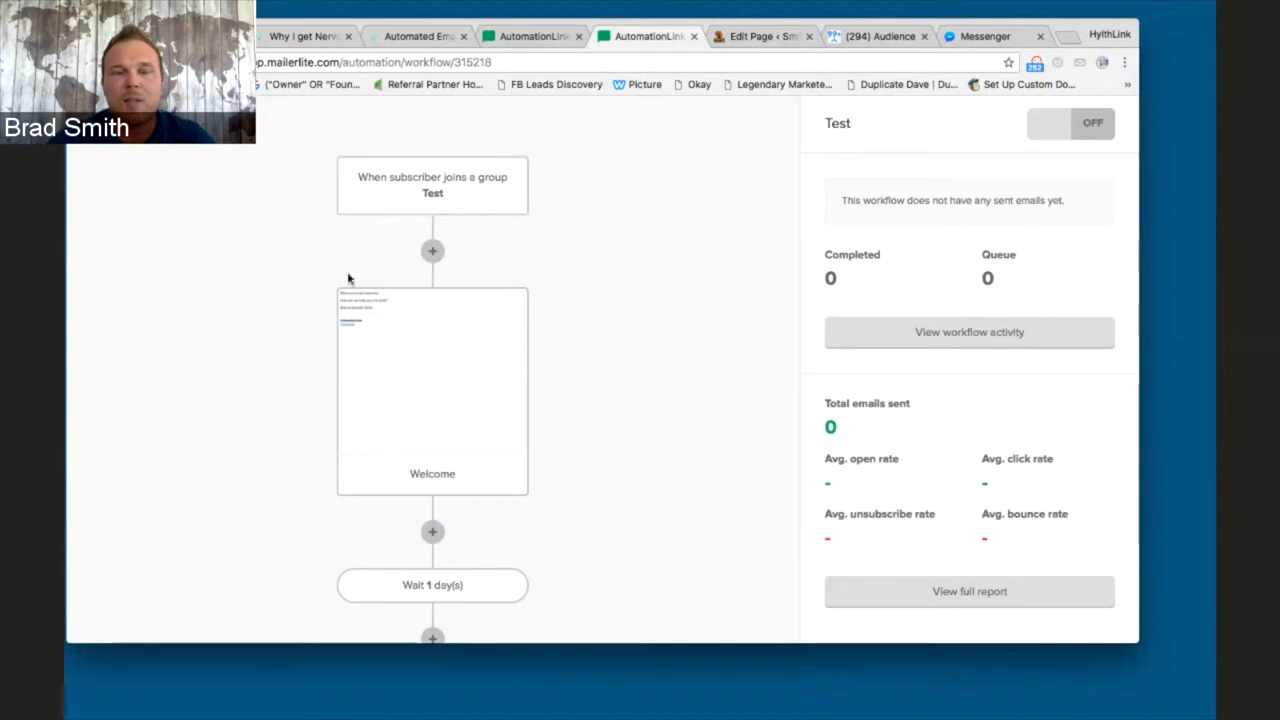
mouse_move(648, 284)
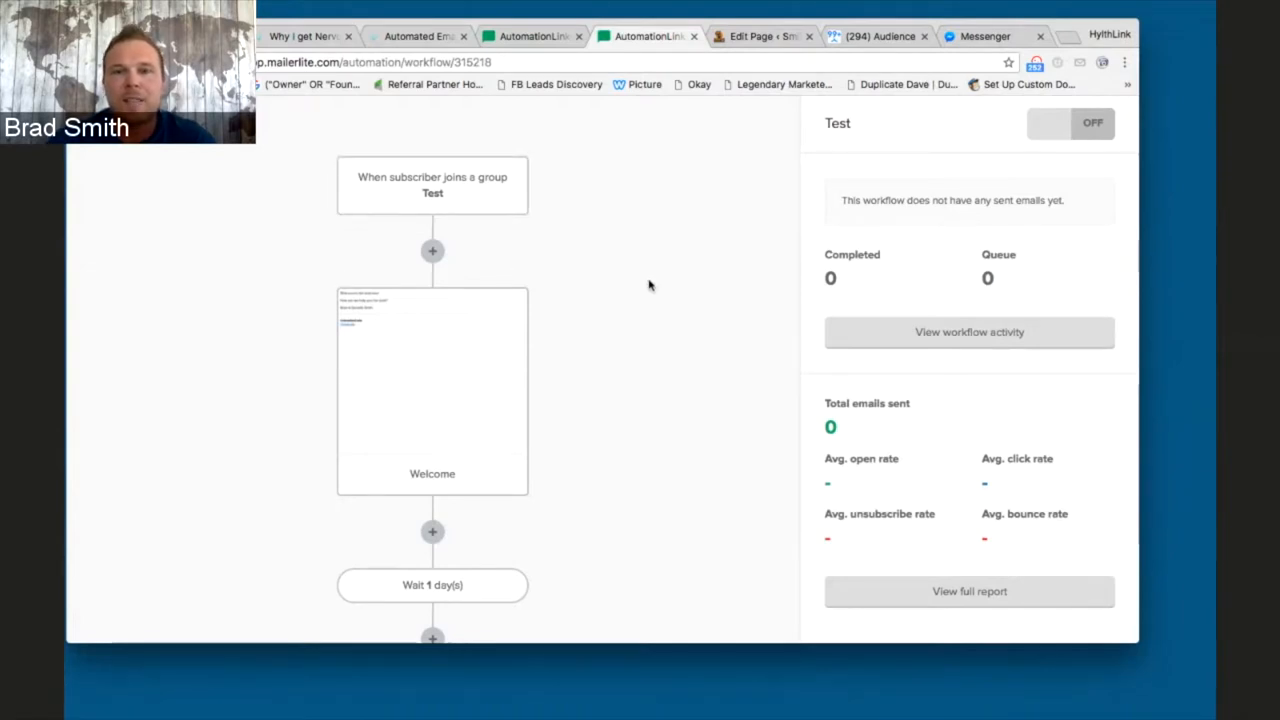
mouse_move(432, 522)
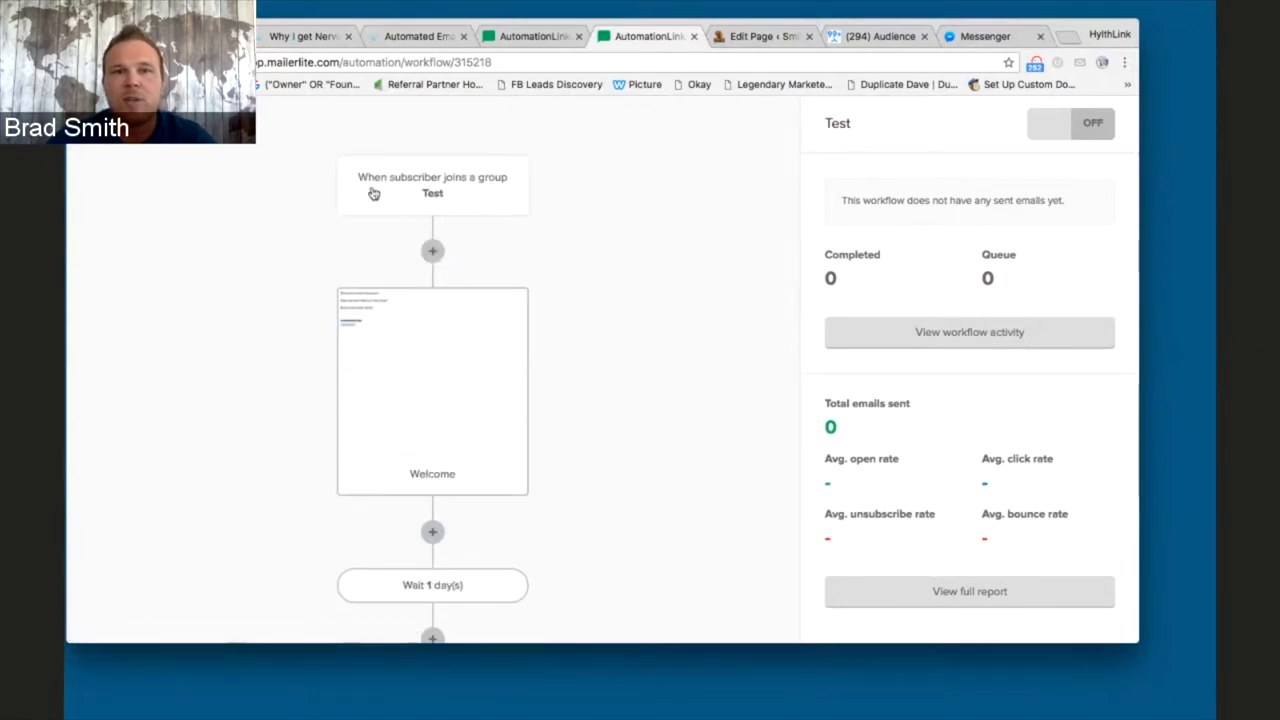
Show the Welcome email's subject, sender name, sender email and content settings in the Test workflow
left_click(530, 36)
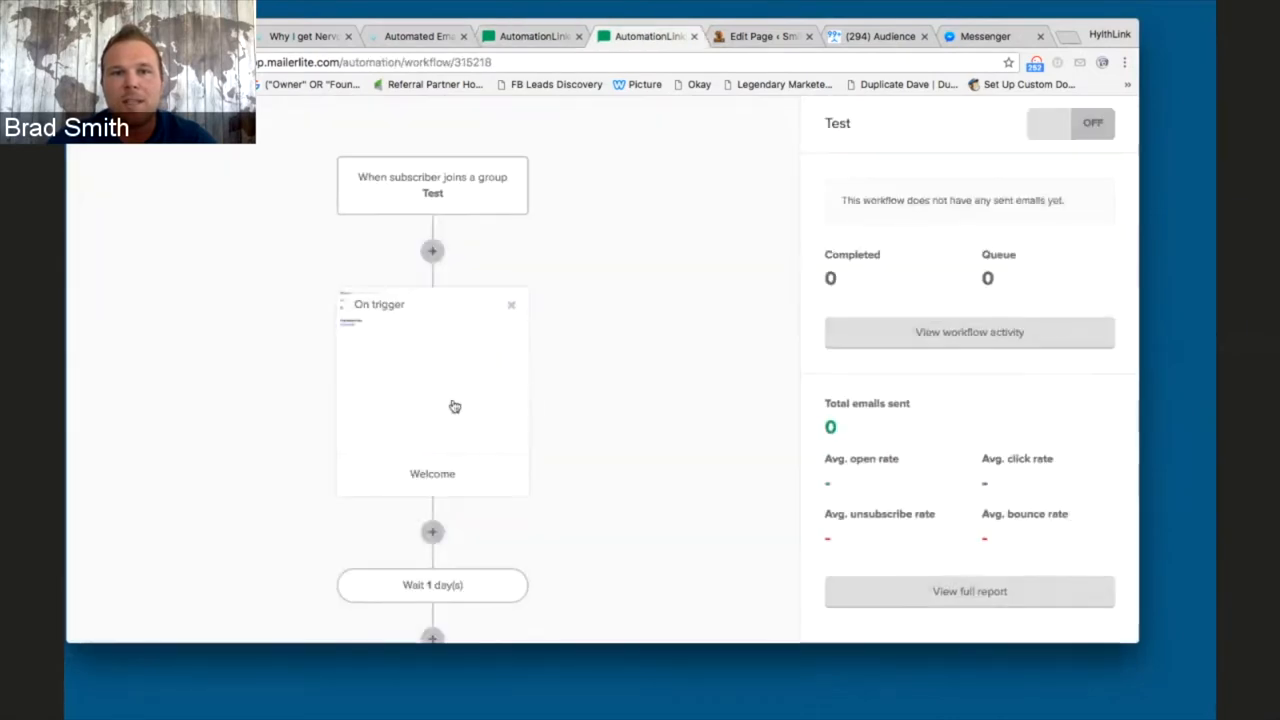
left_click(432, 390)
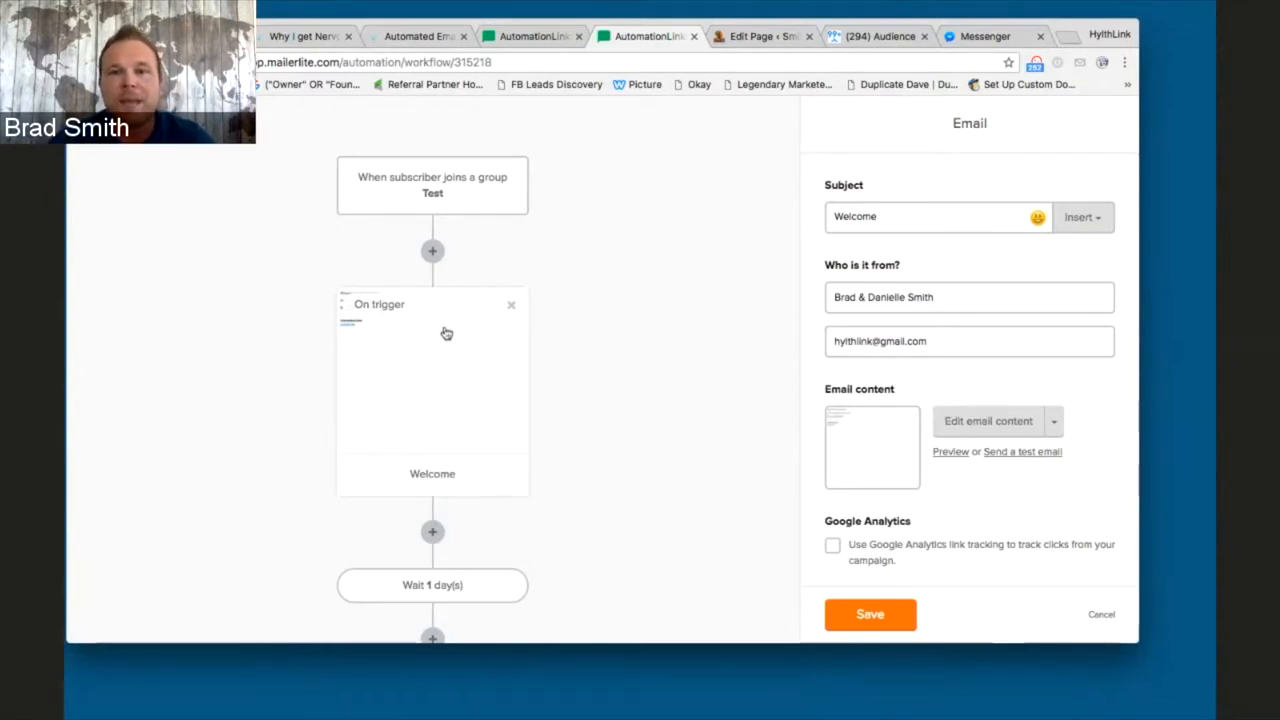
Preview the Welcome email from Brad & Danielle Smith in desktop and mobile layouts
left_click(950, 452)
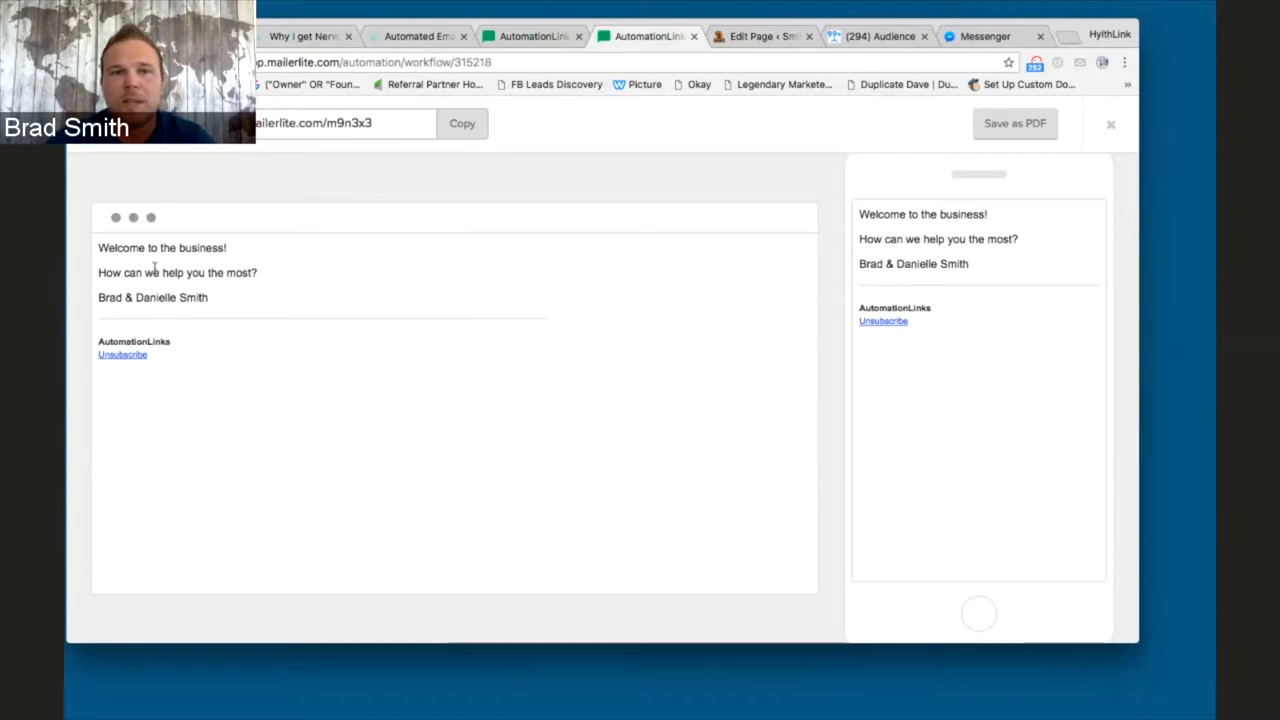
mouse_move(304, 276)
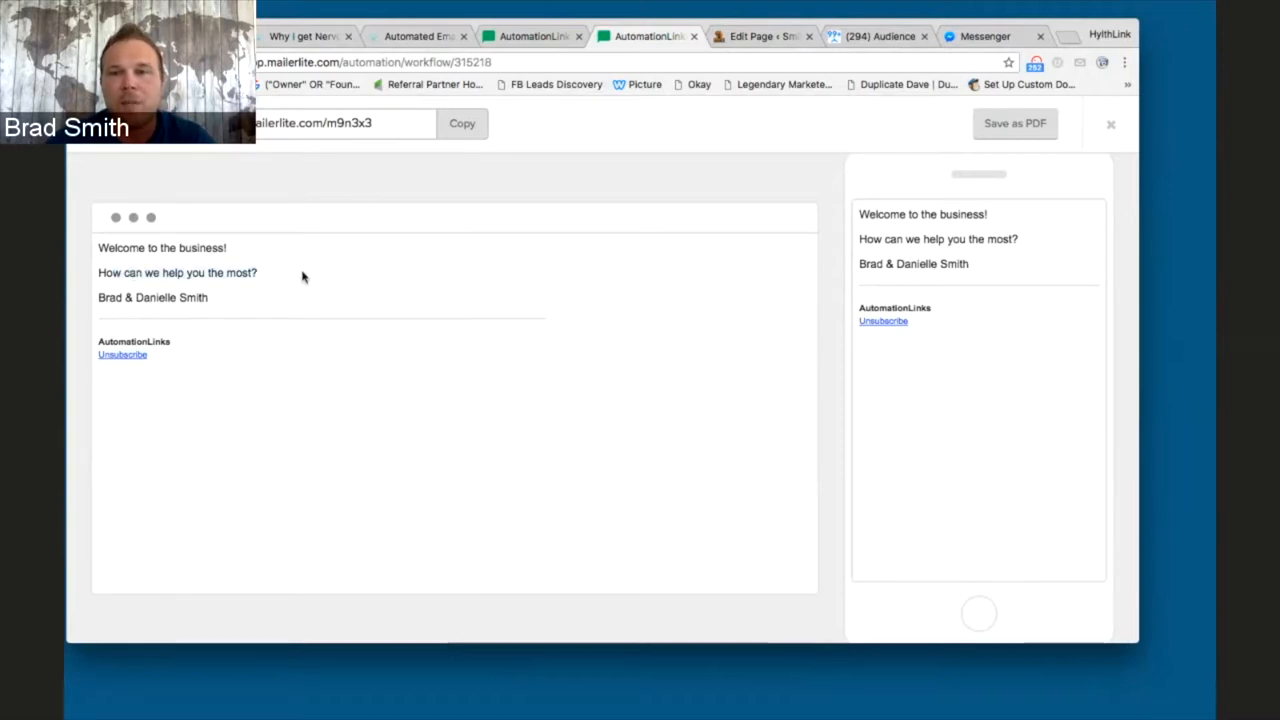
mouse_move(216, 276)
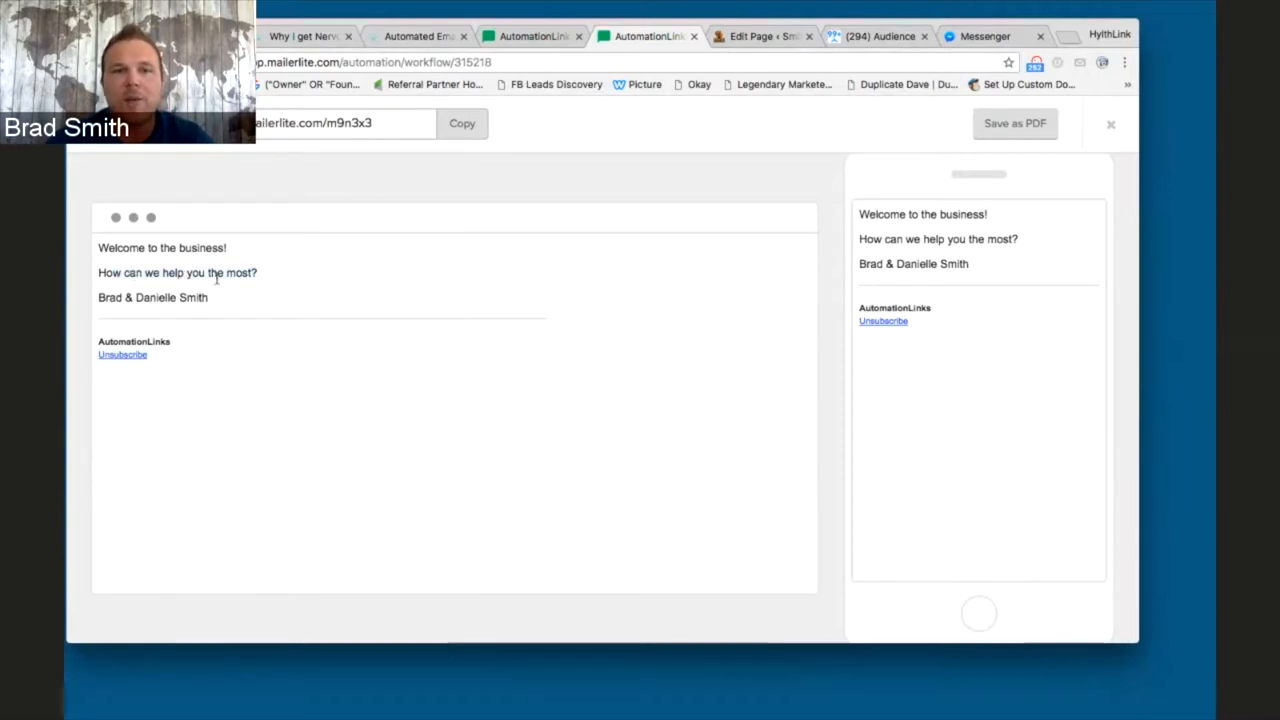
mouse_move(264, 276)
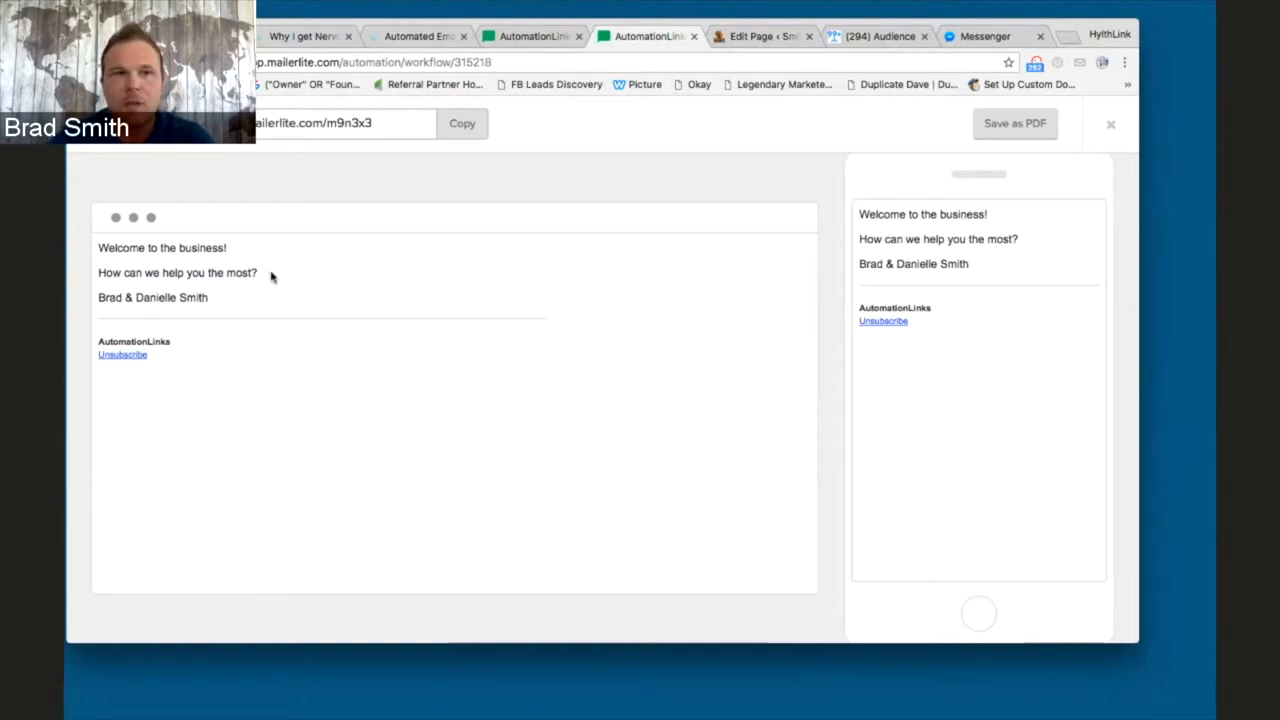
mouse_move(220, 308)
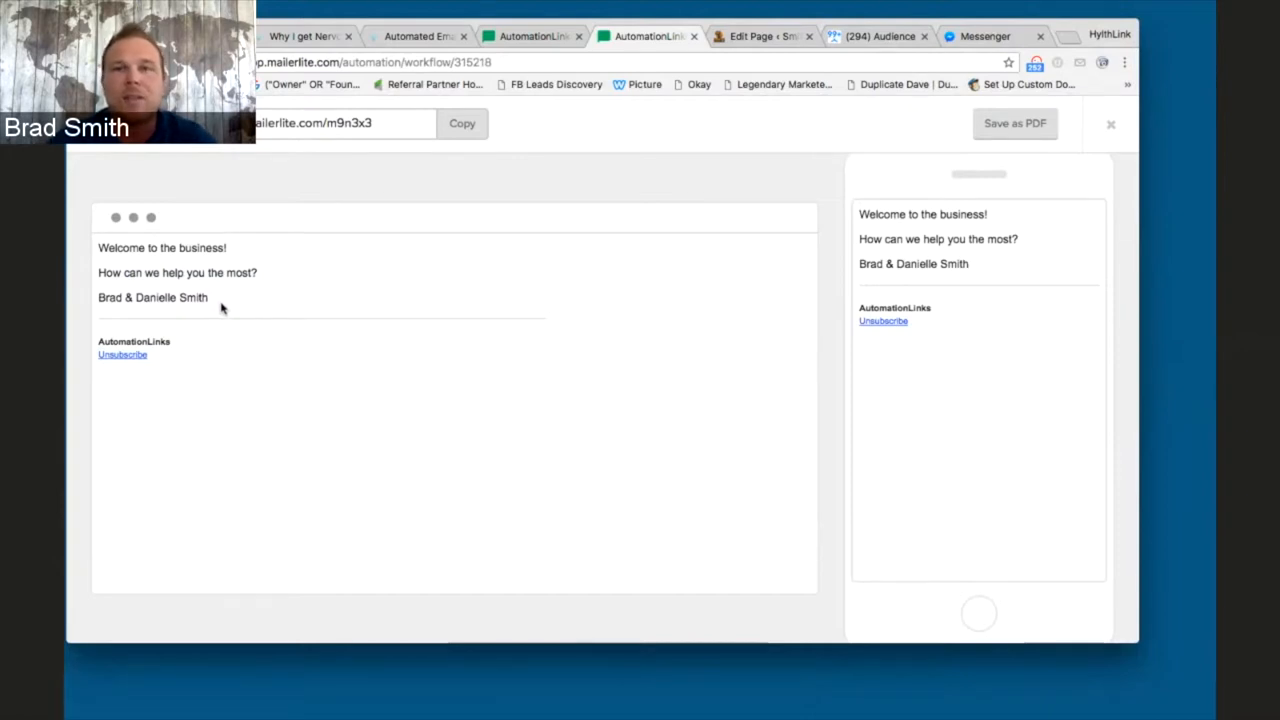
mouse_move(210, 264)
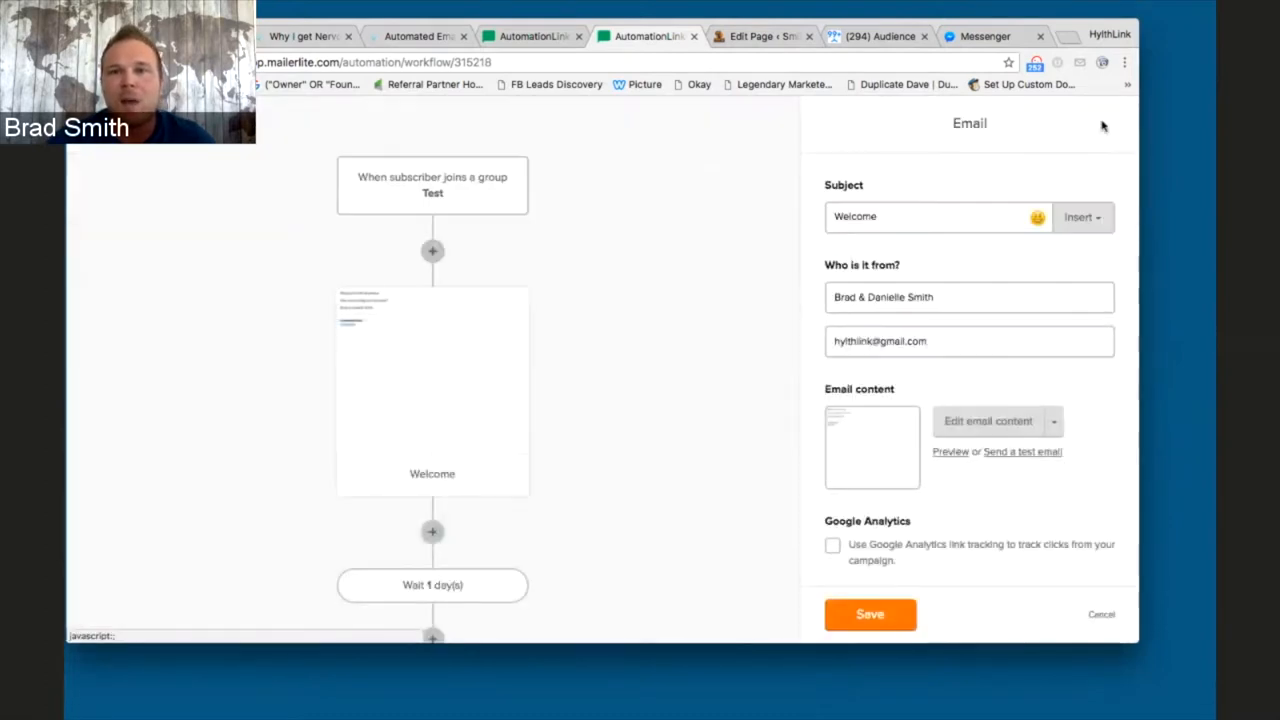
Show the Followup email's settings: subject Followup, sender Brad & Danielle Smith, after the one-day wait
scroll("down", 3)
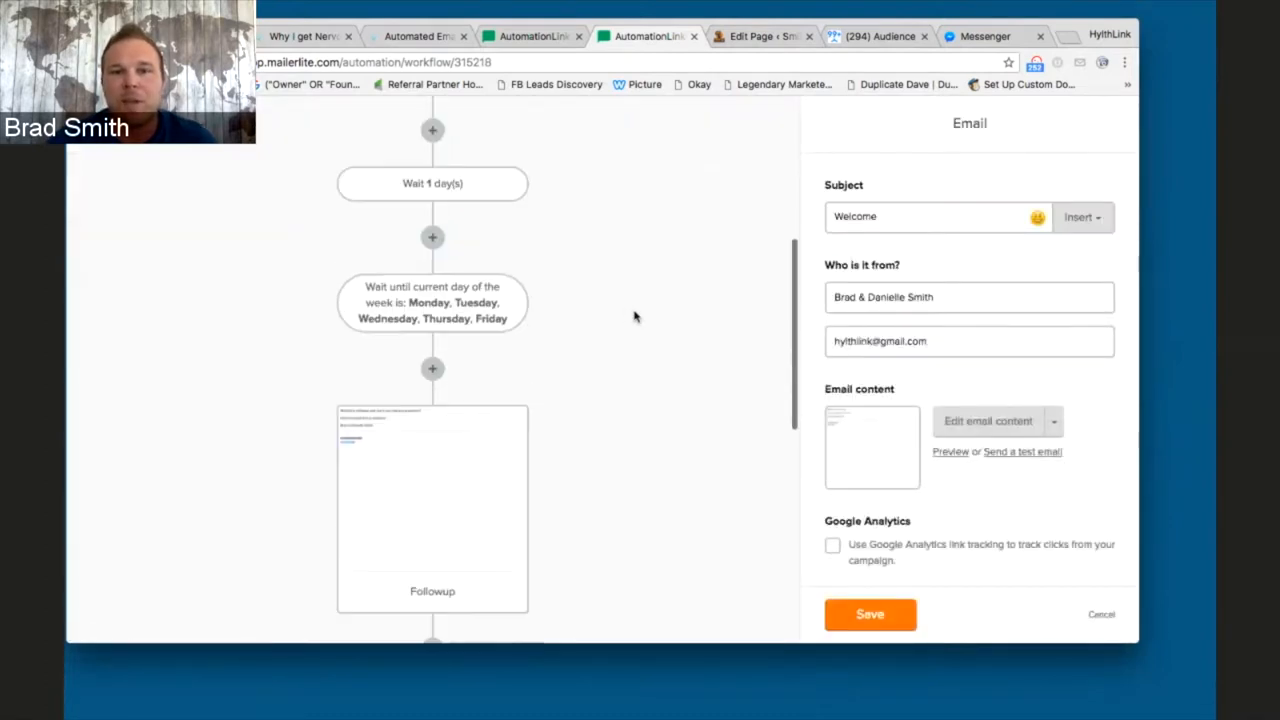
scroll("down", 3)
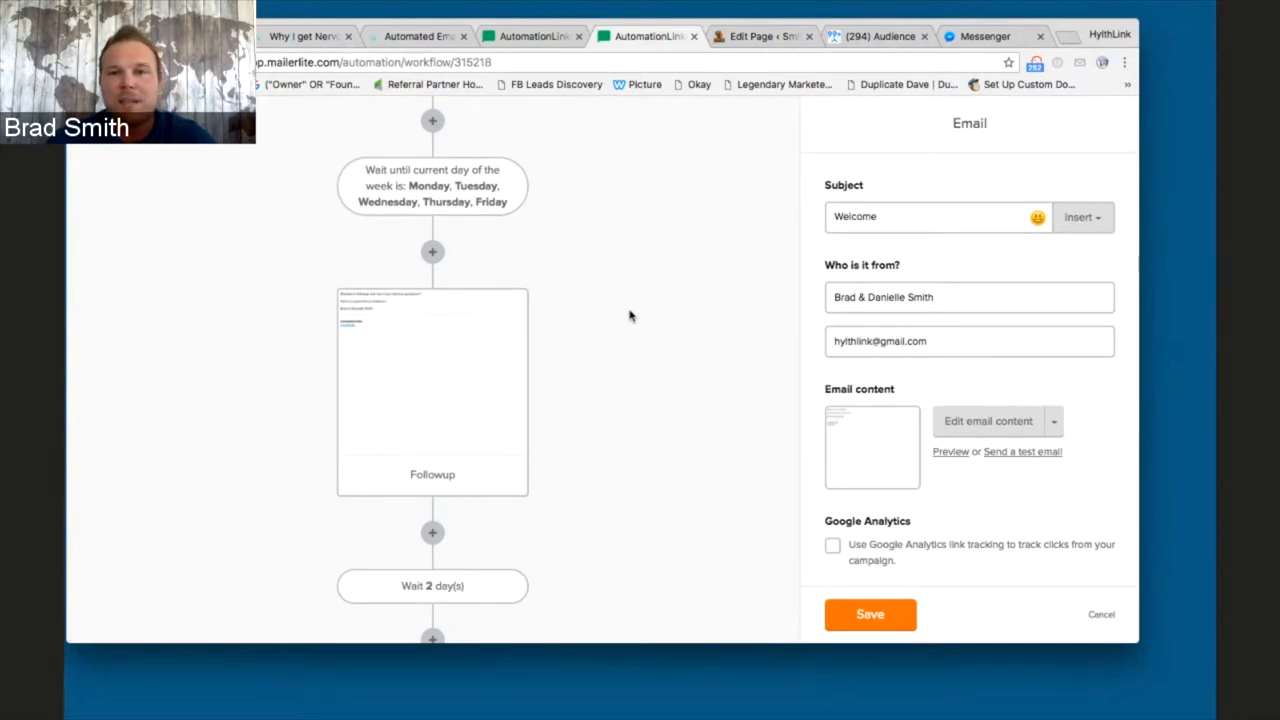
mouse_move(616, 308)
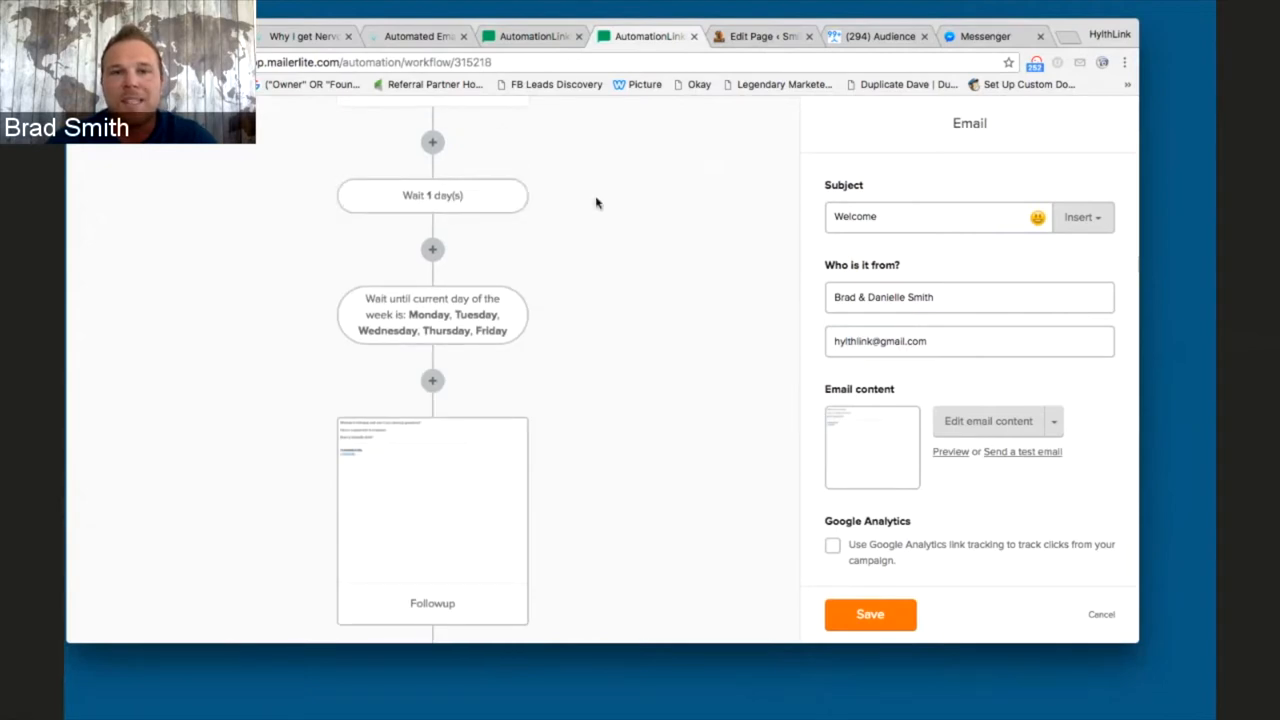
mouse_move(432, 196)
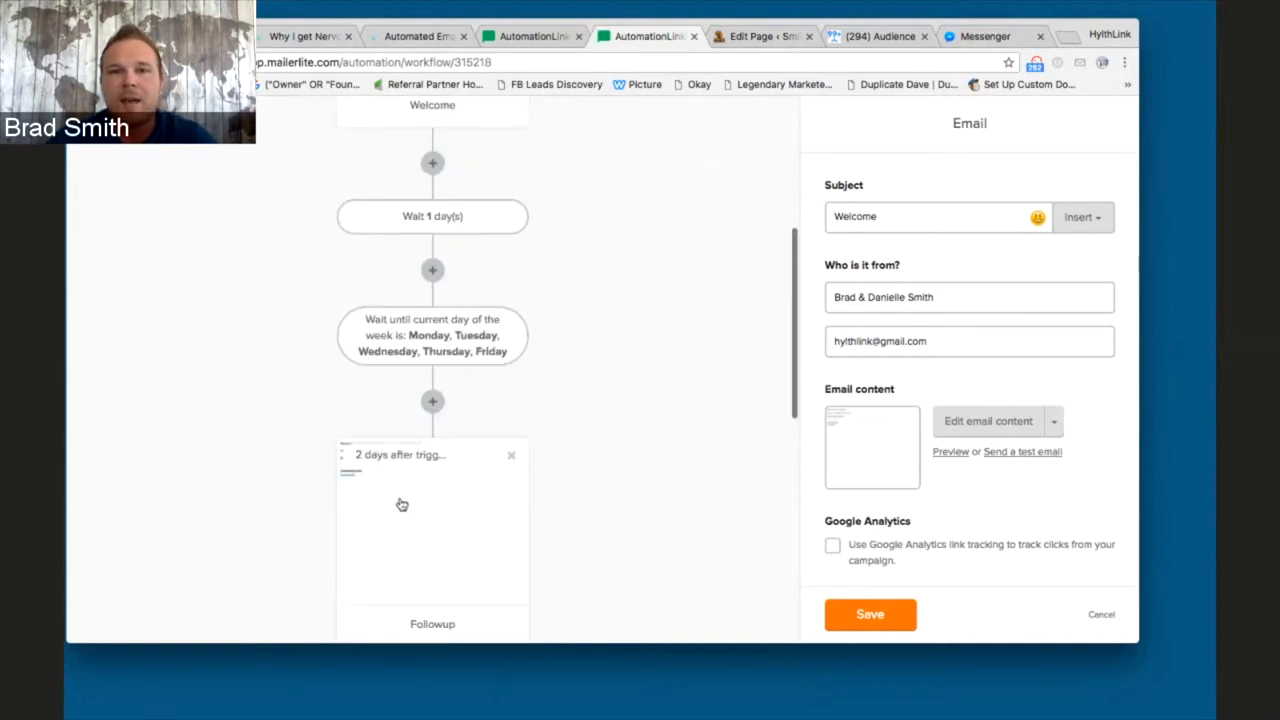
scroll("down", 3)
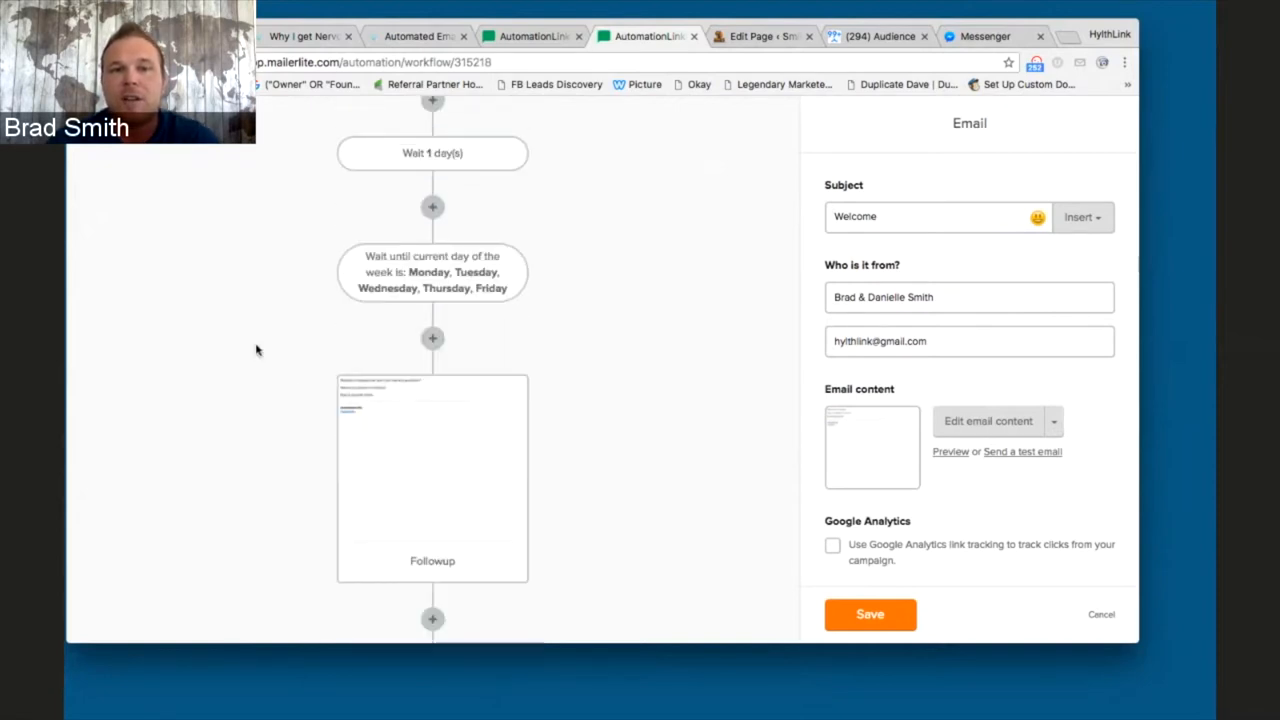
mouse_move(432, 152)
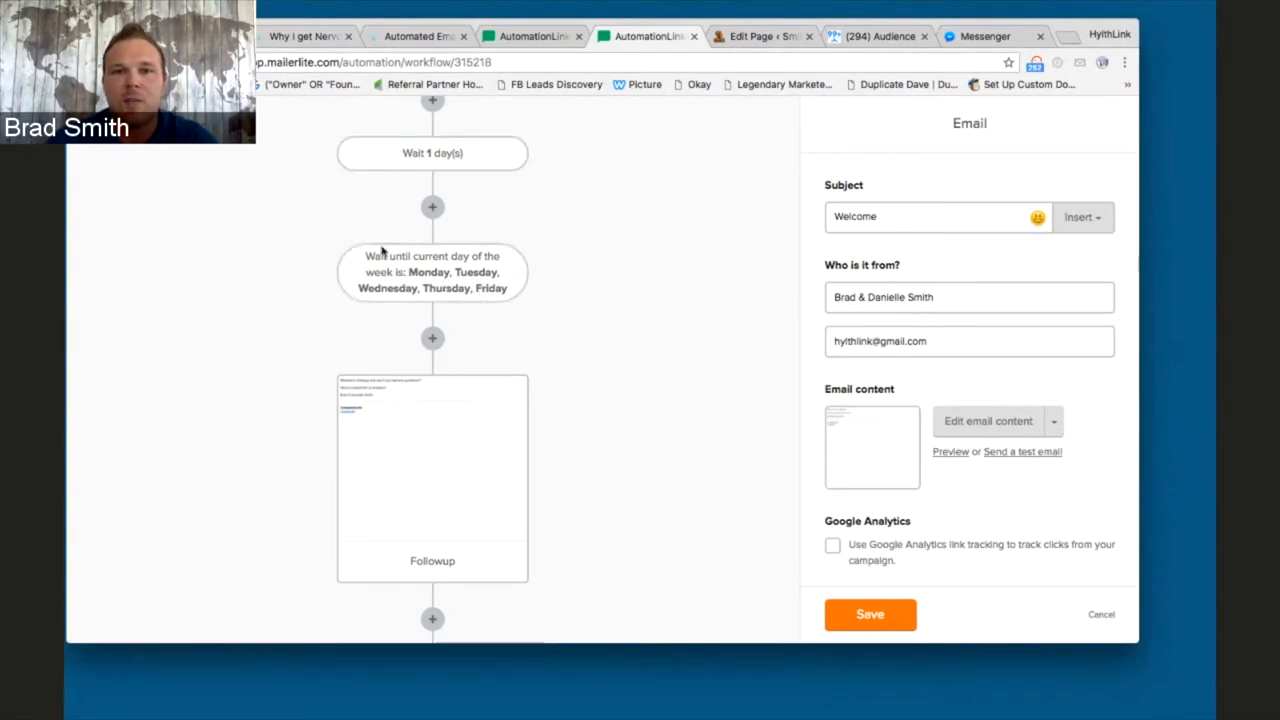
mouse_move(416, 280)
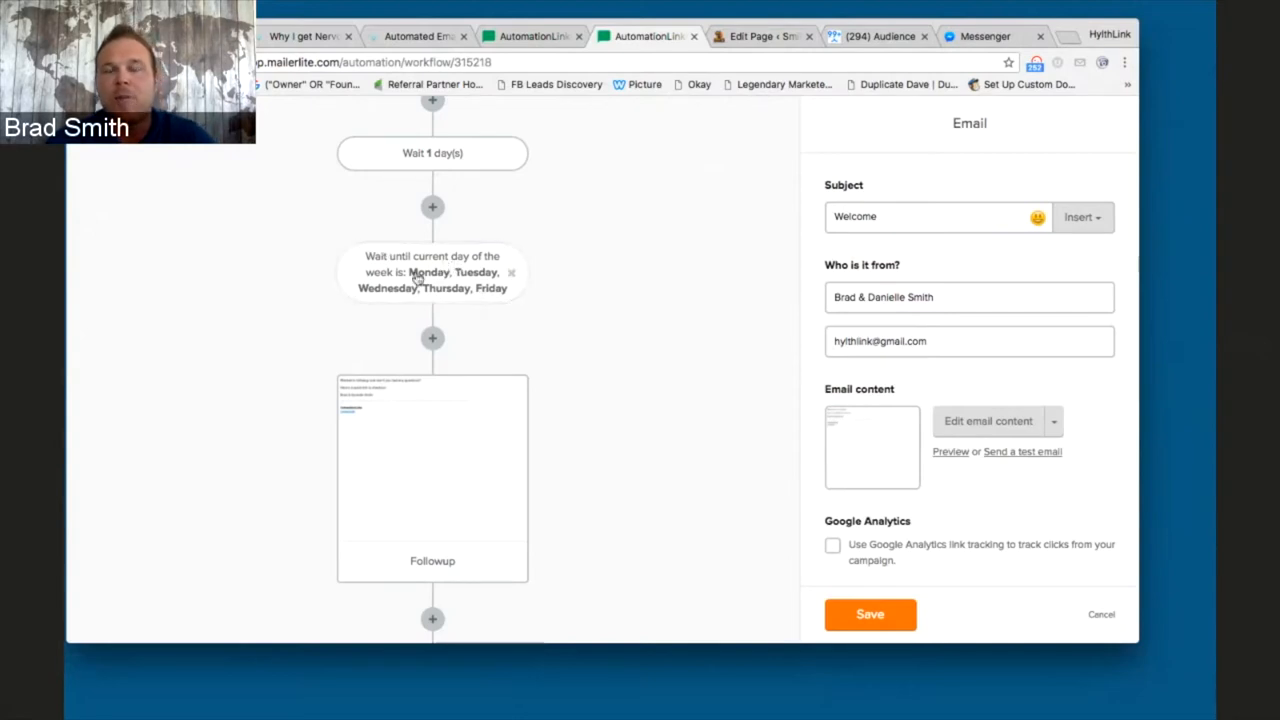
left_click(432, 470)
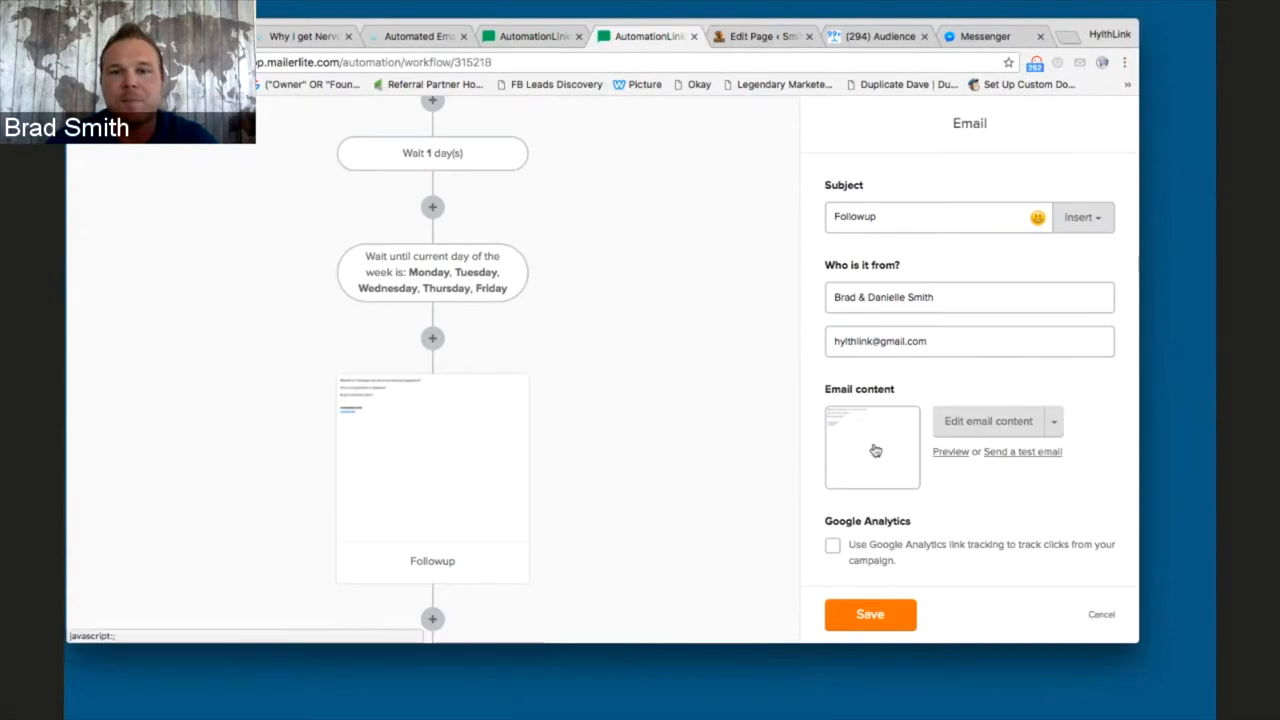
left_click(950, 452)
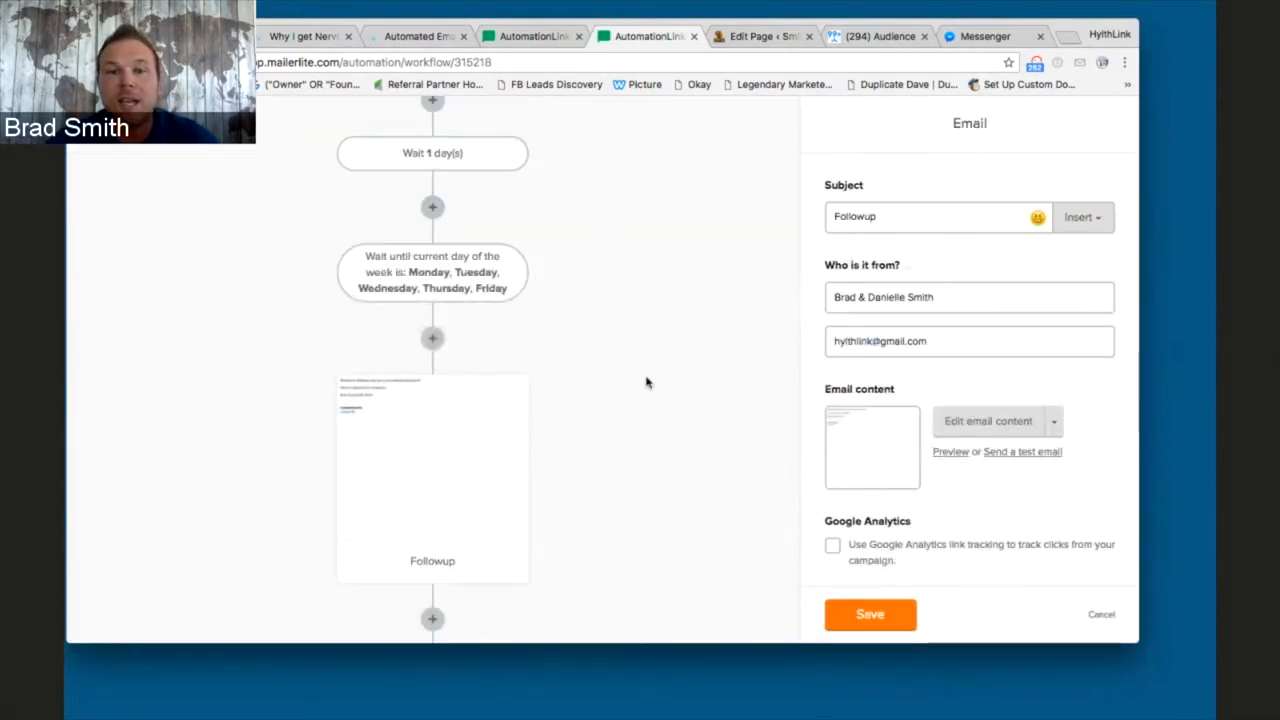
Load the "This could really help you!" email body into the content editor
scroll("down", 3)
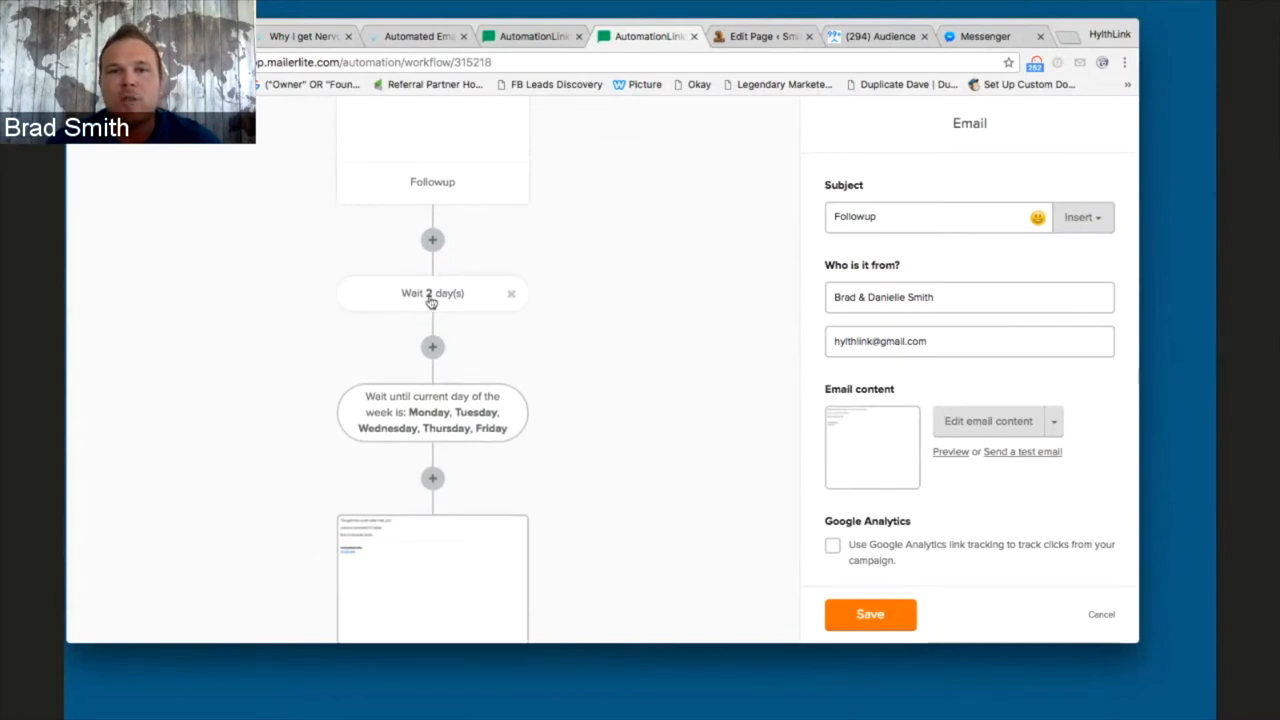
mouse_move(544, 438)
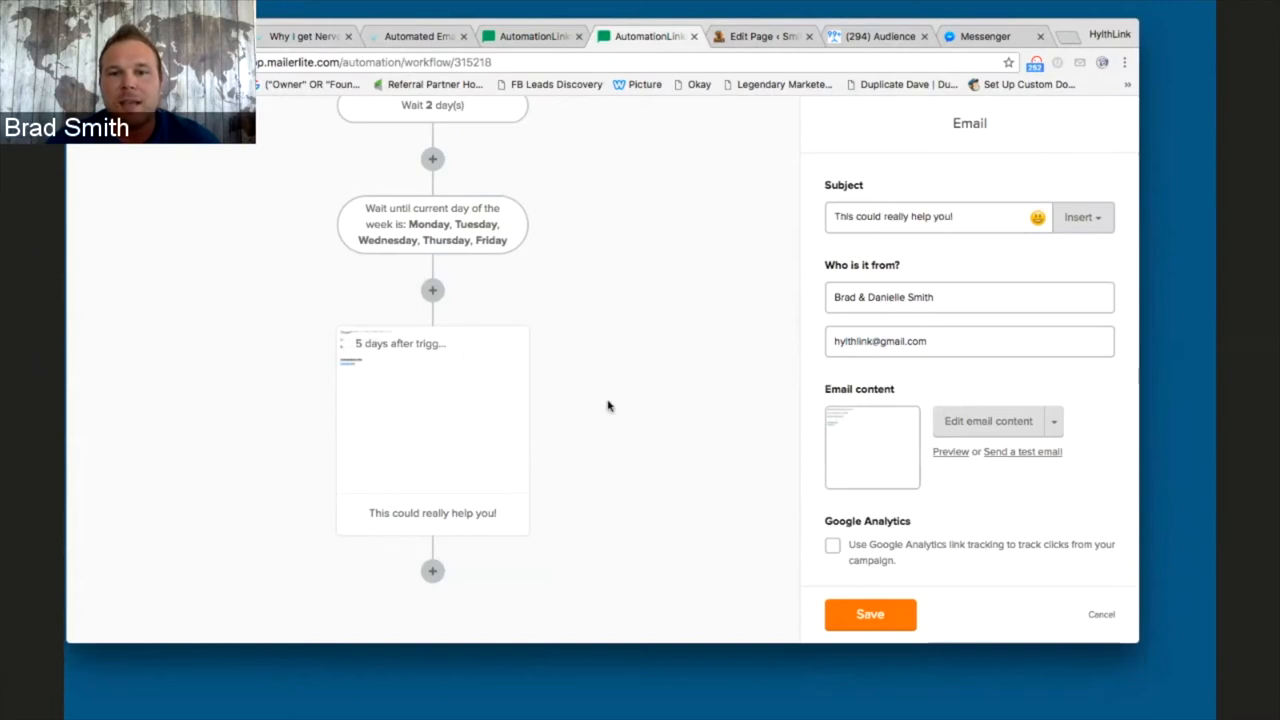
left_click(988, 420)
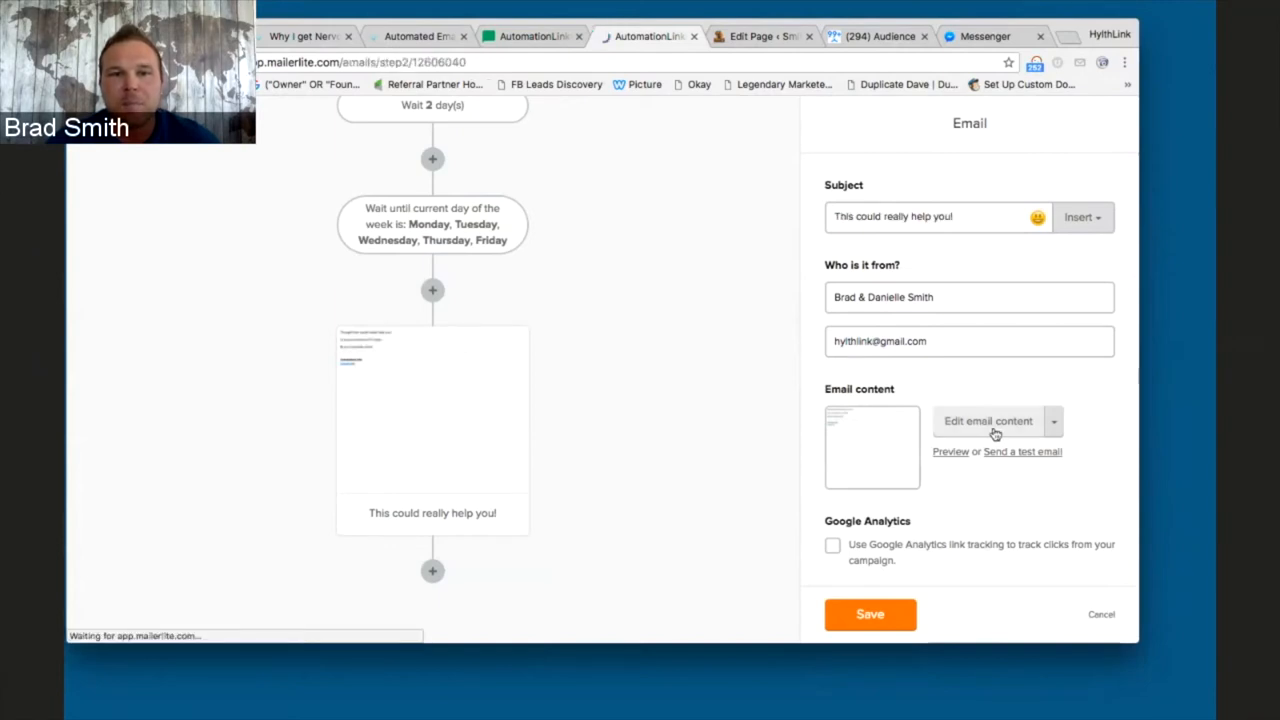
left_click(988, 420)
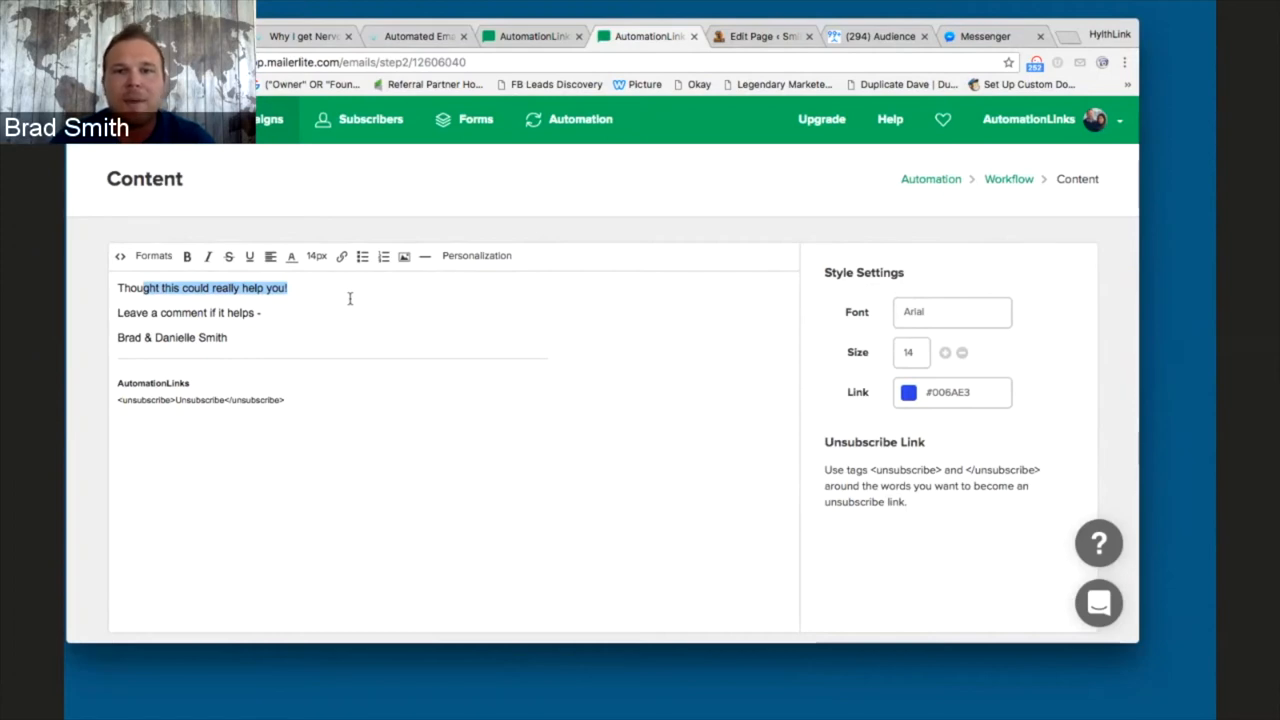
Review the post preview's email series sections from Instant Welcome Email through Close Out
left_click(304, 36)
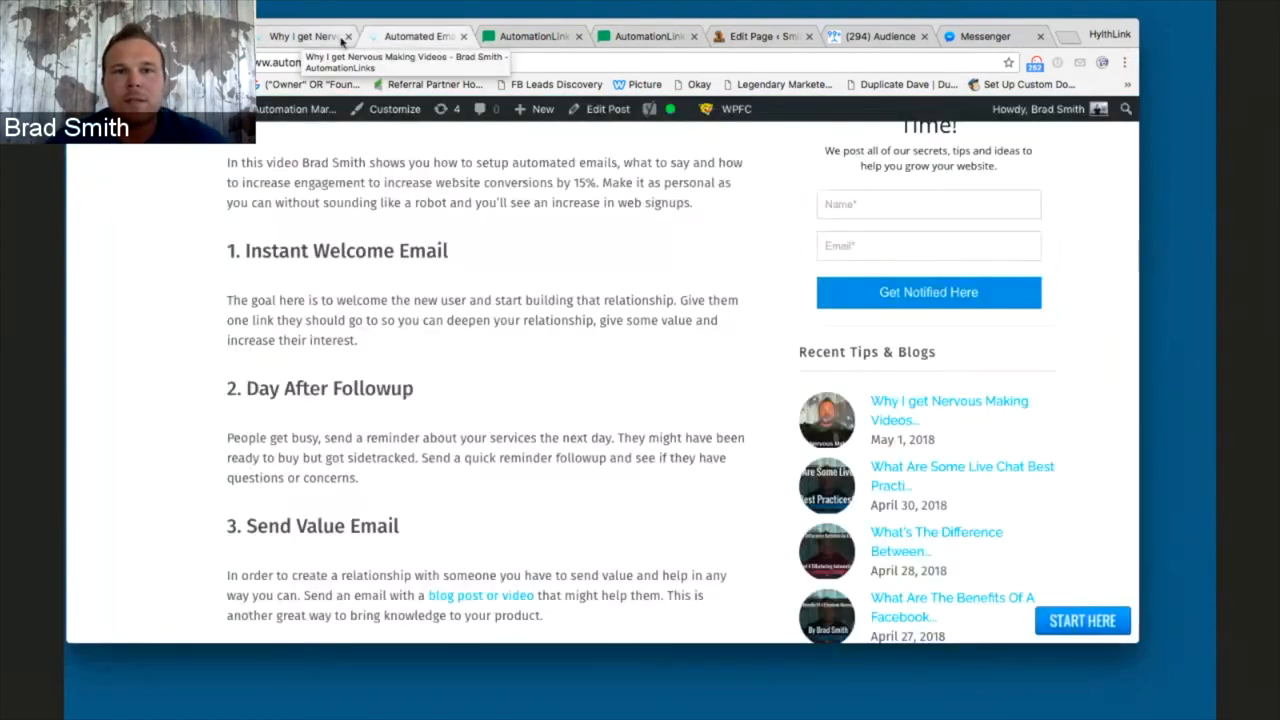
mouse_move(566, 250)
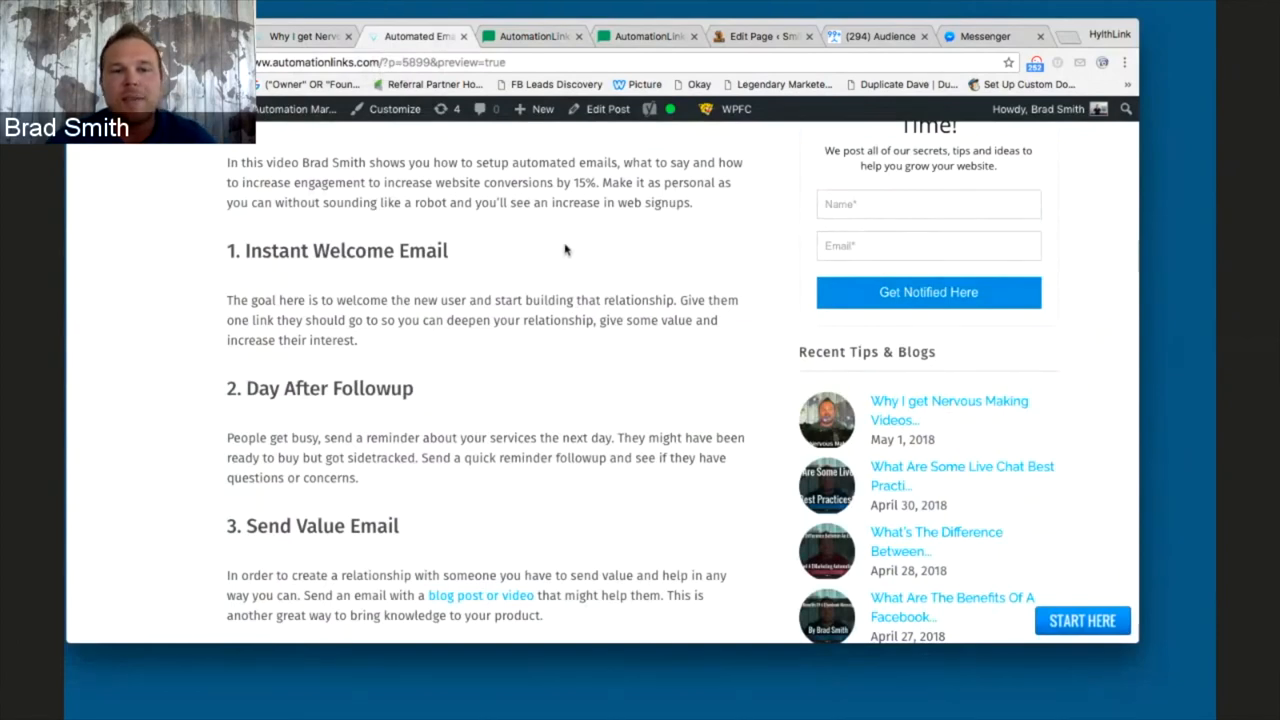
scroll("down", 3)
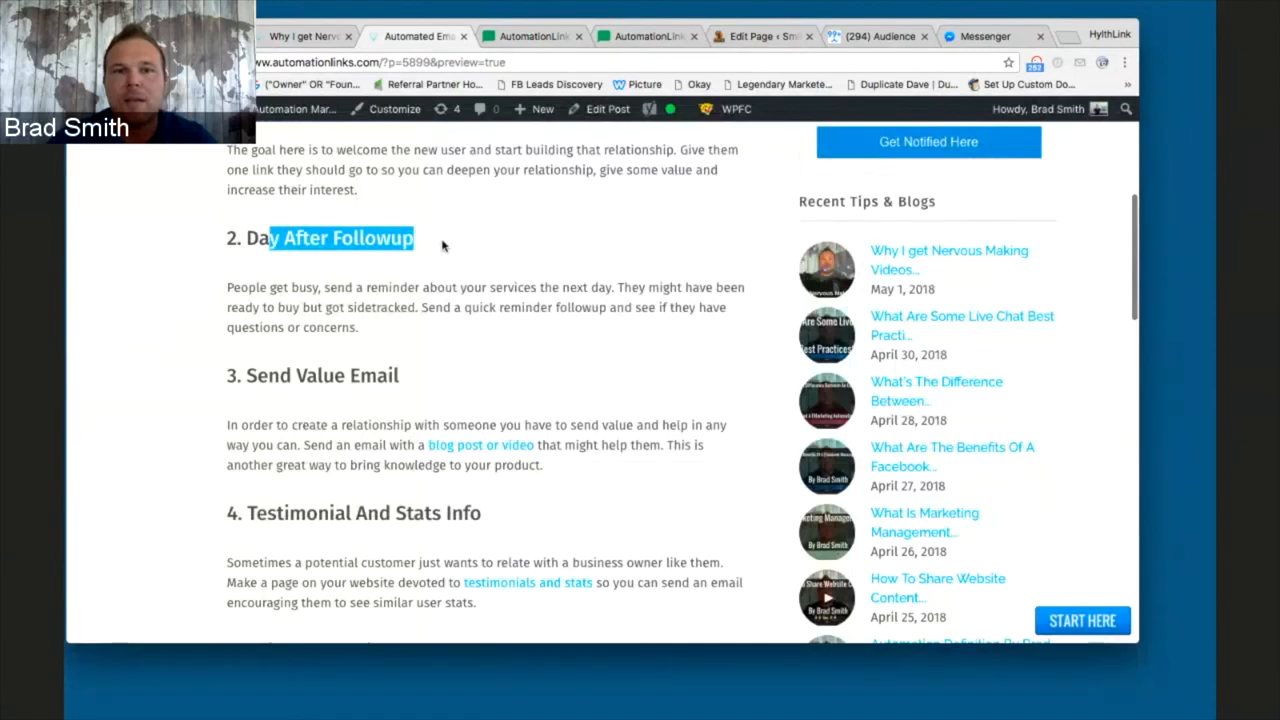
scroll("down", 3)
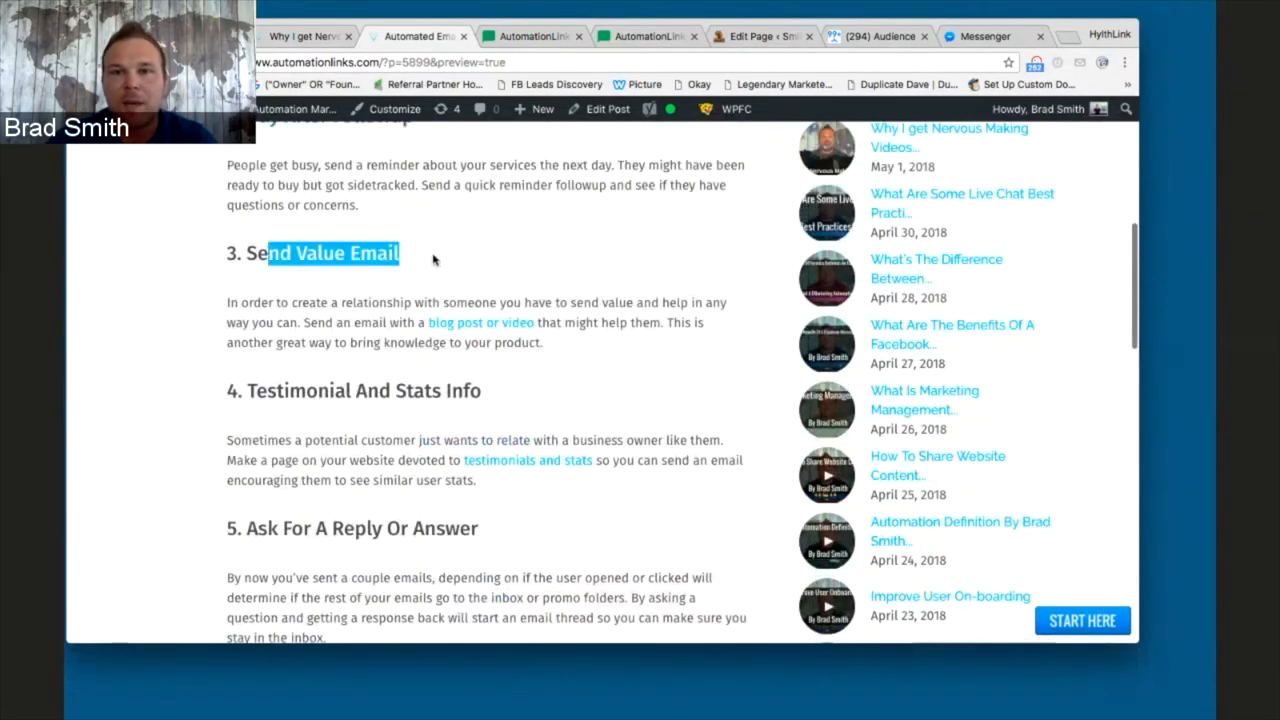
scroll("down", 3)
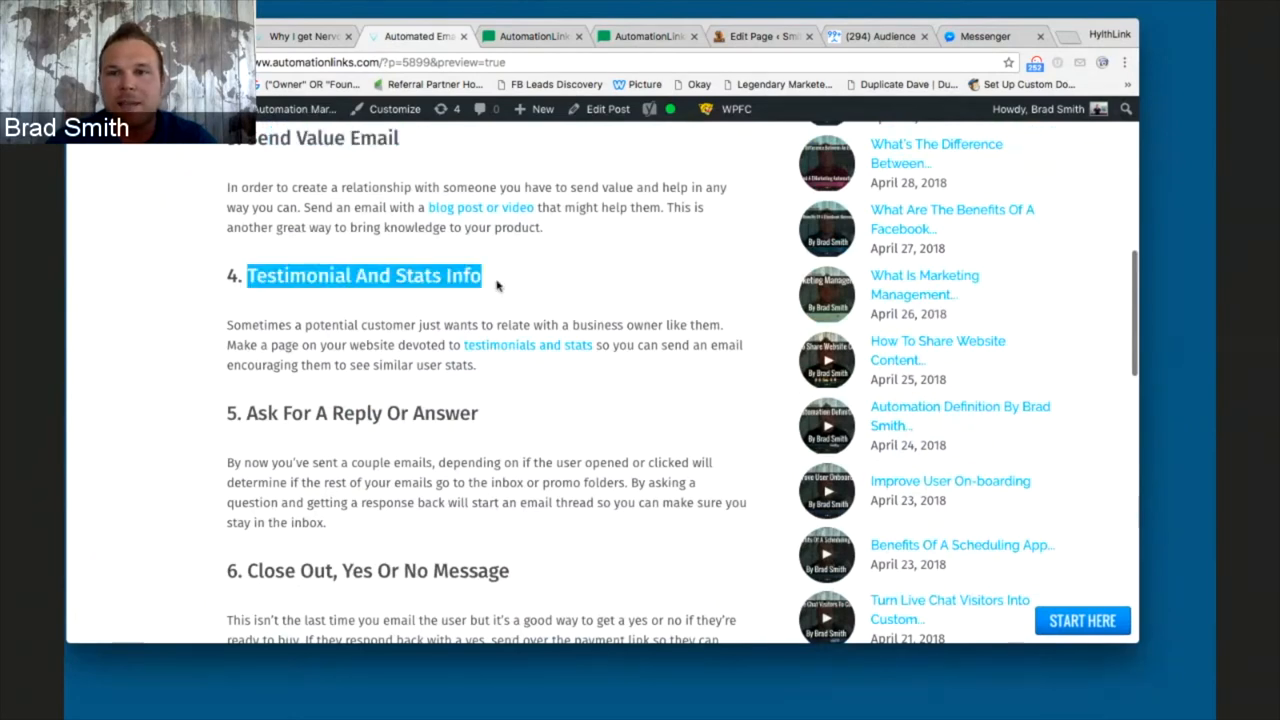
scroll("down", 3)
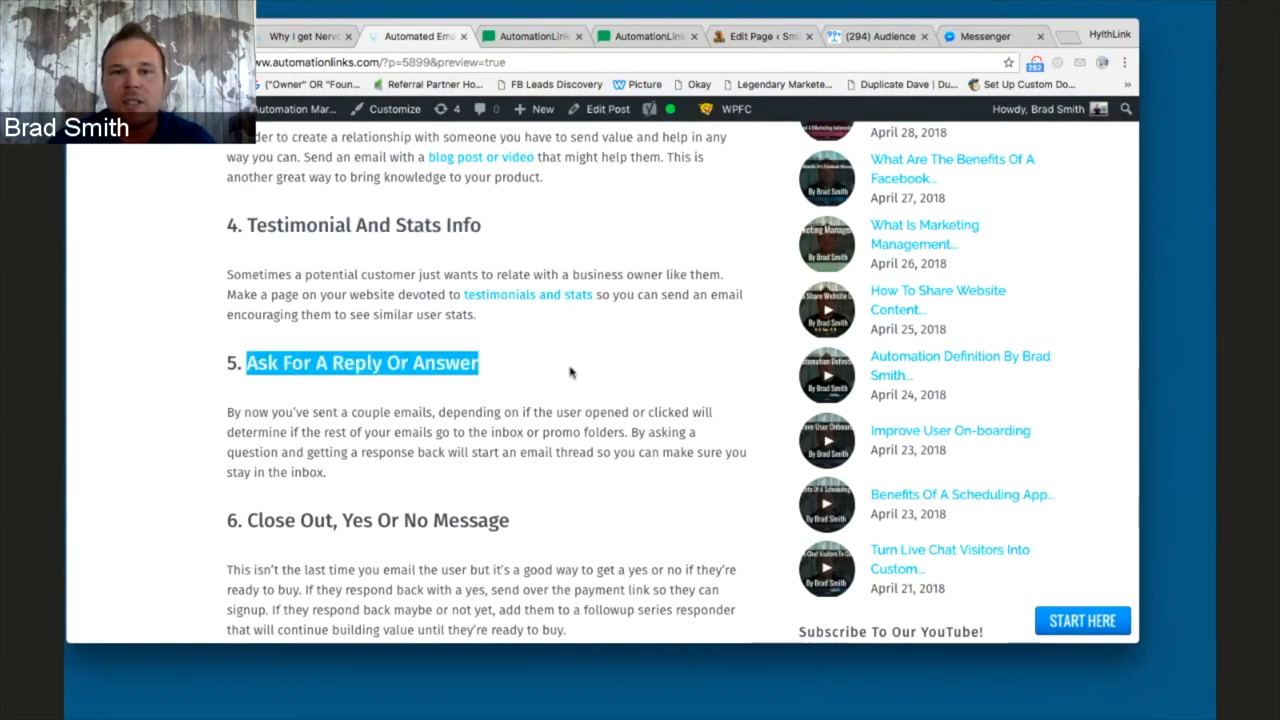
scroll("down", 3)
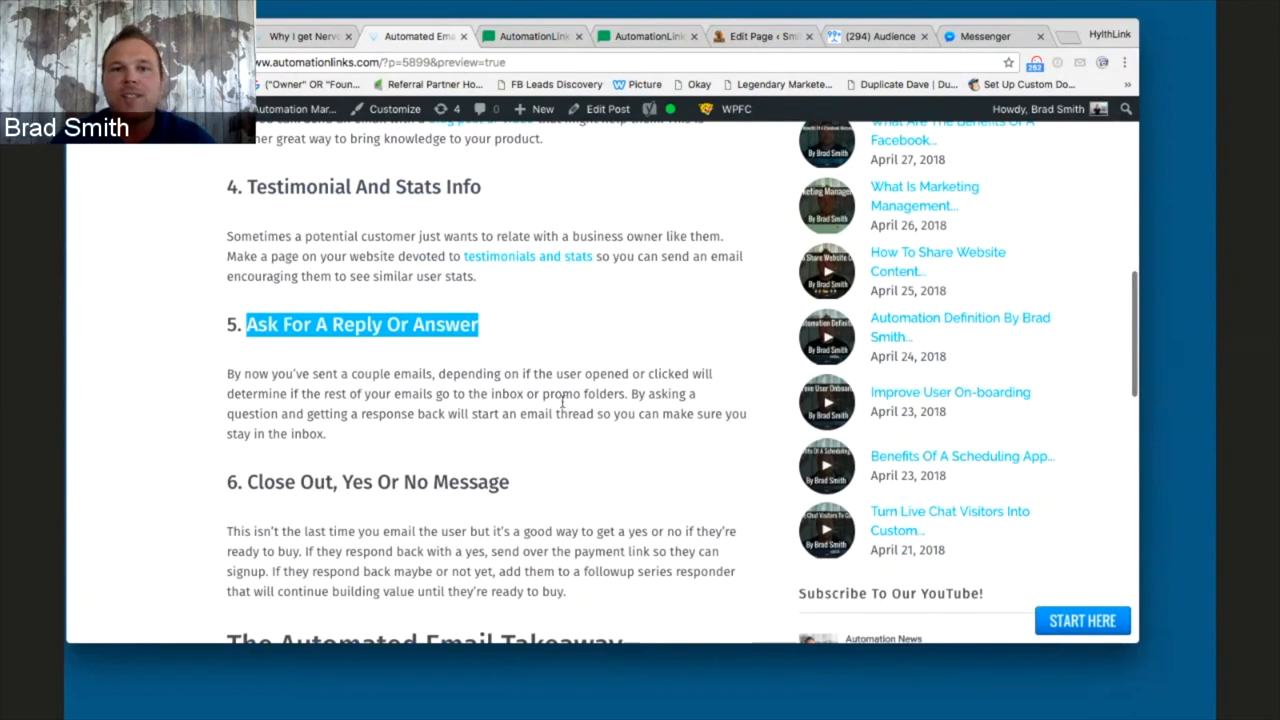
scroll("down", 3)
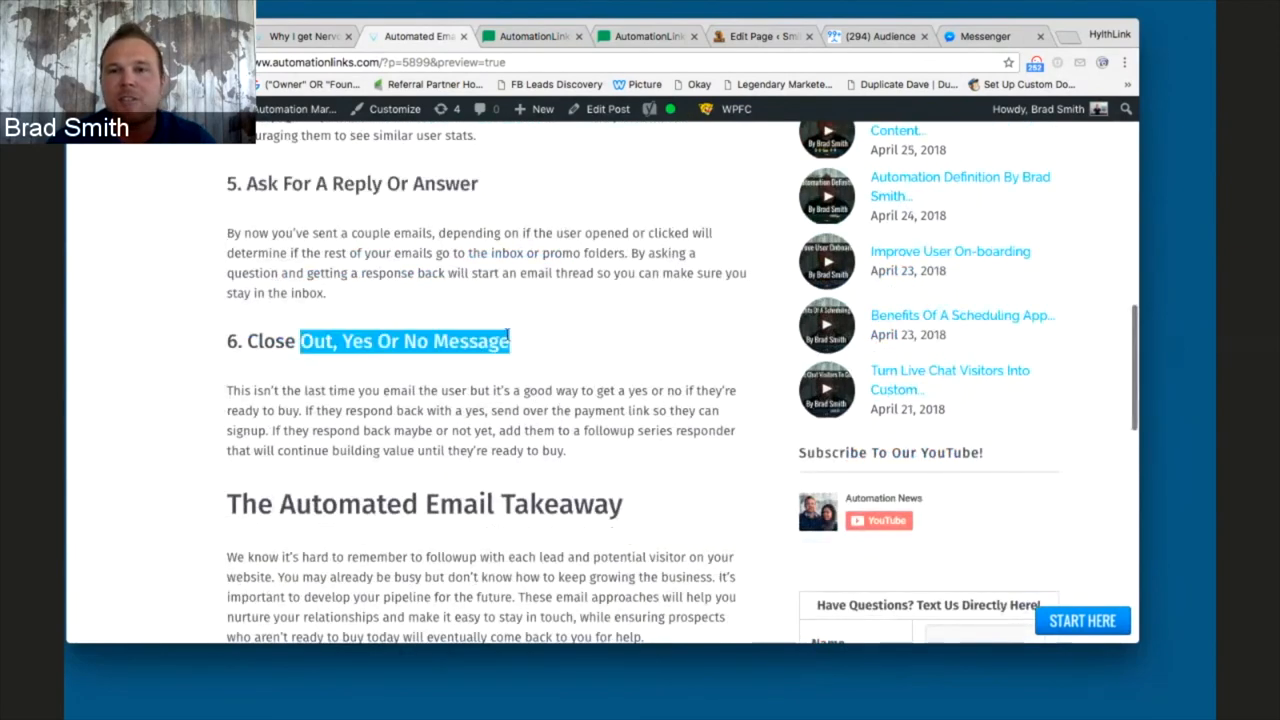
mouse_move(628, 324)
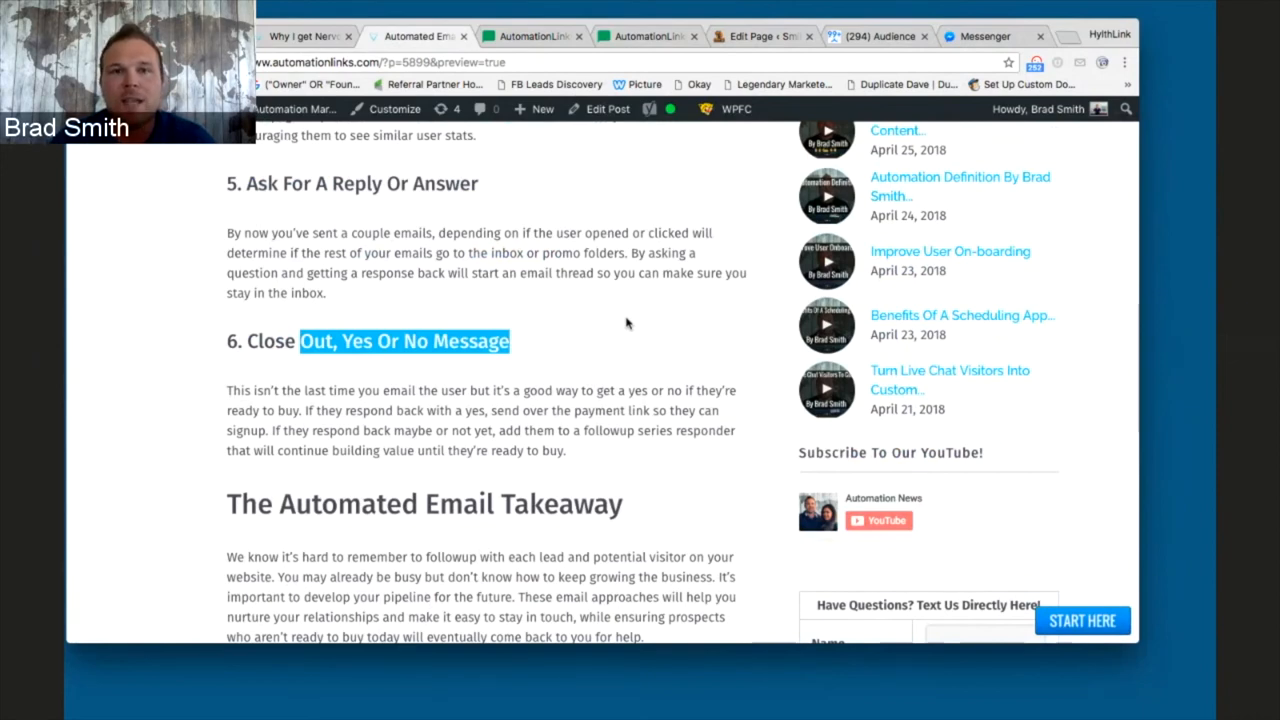
scroll("up", 3)
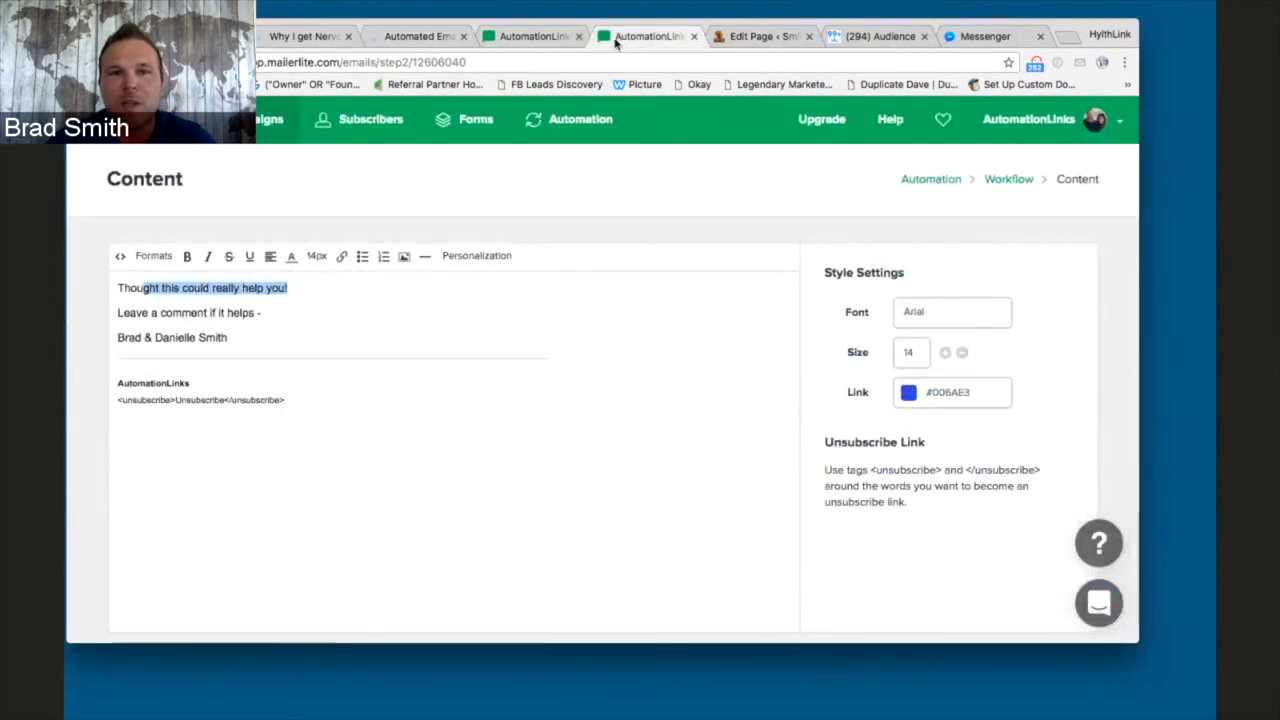
left_click(648, 36)
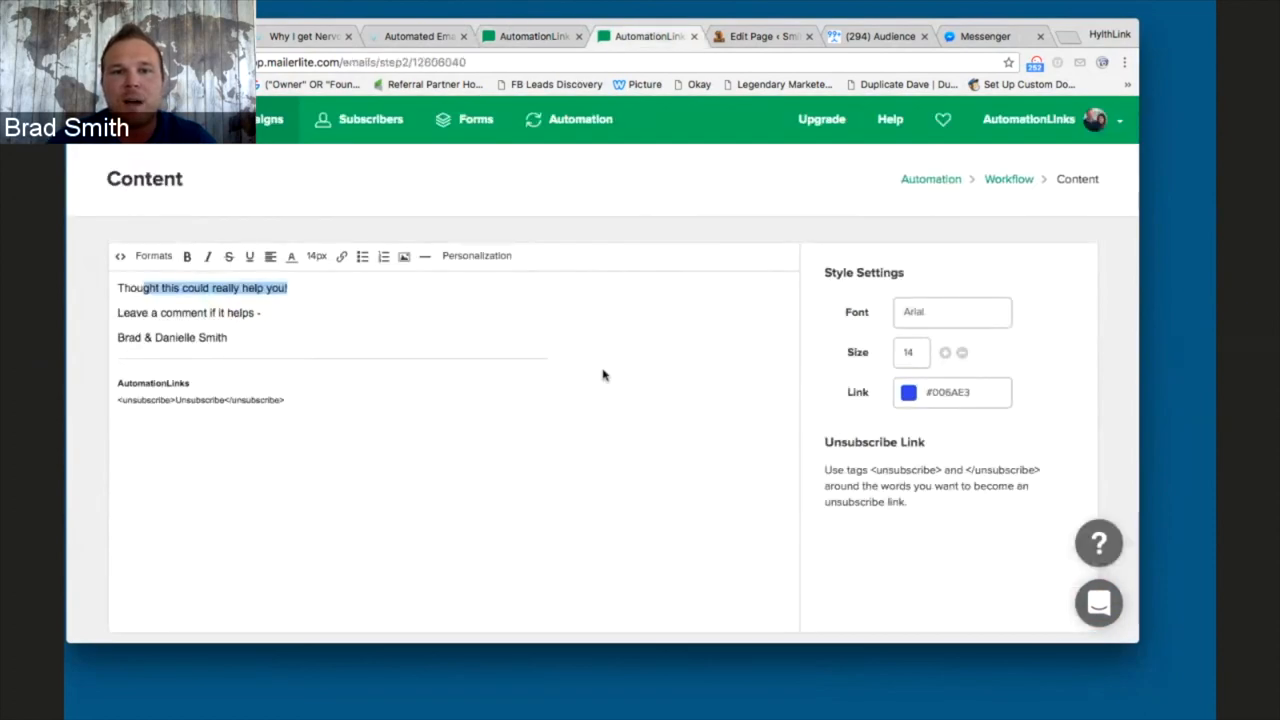
scroll("down", 3)
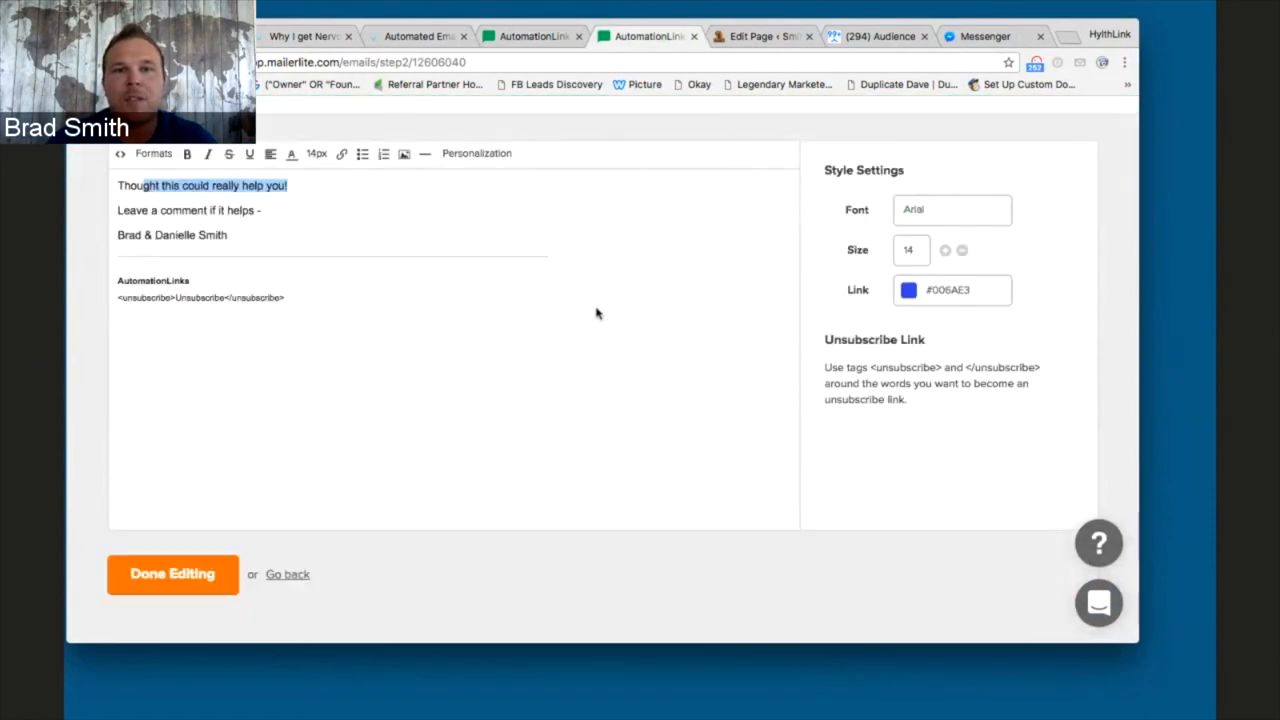
mouse_move(640, 388)
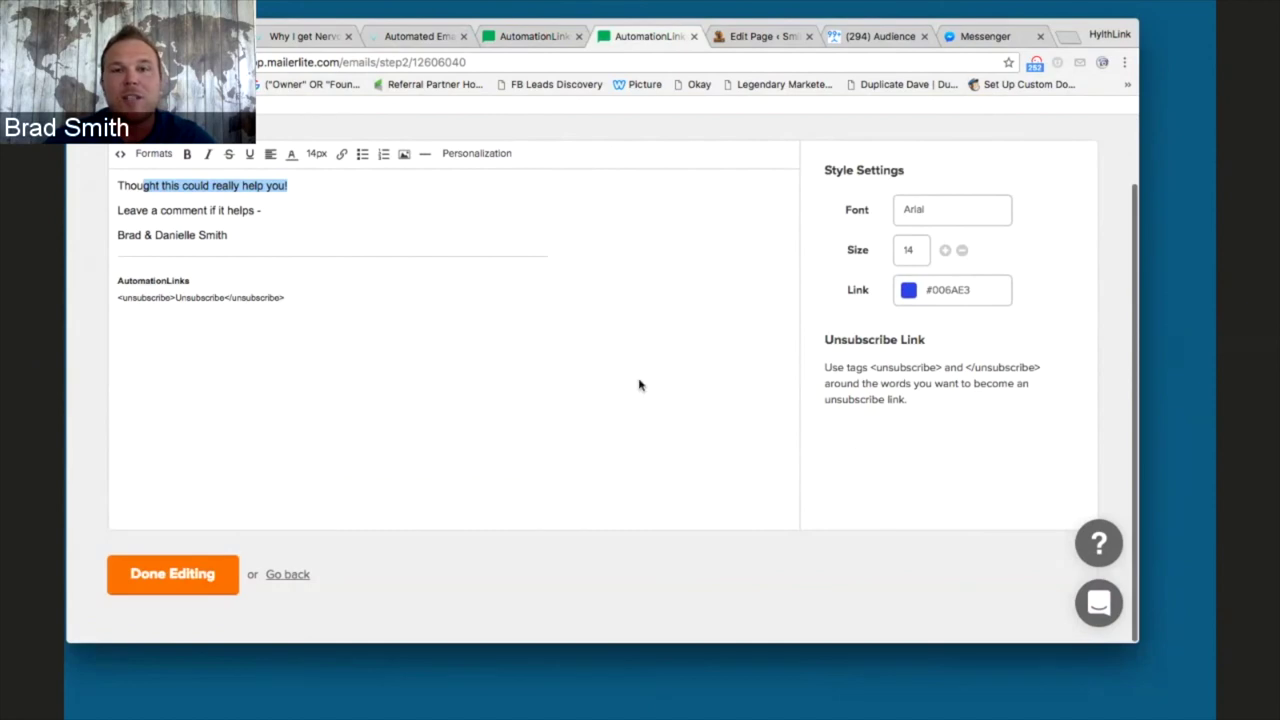
mouse_move(652, 380)
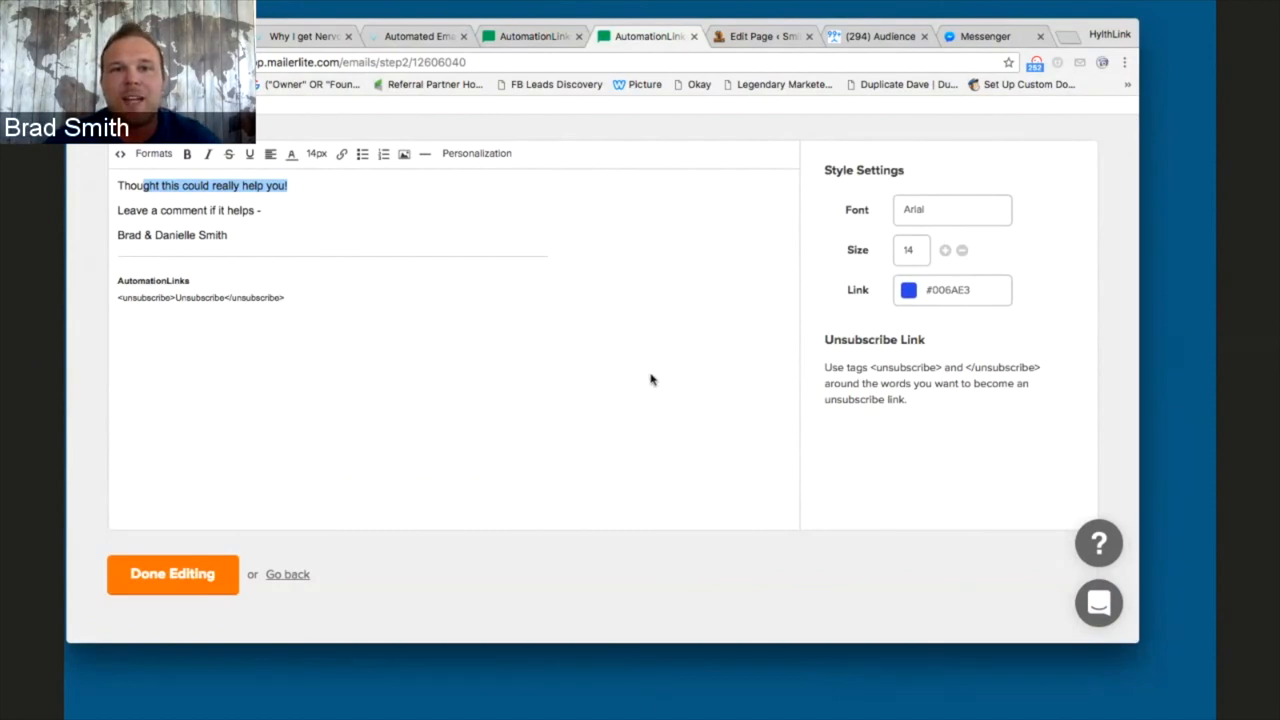